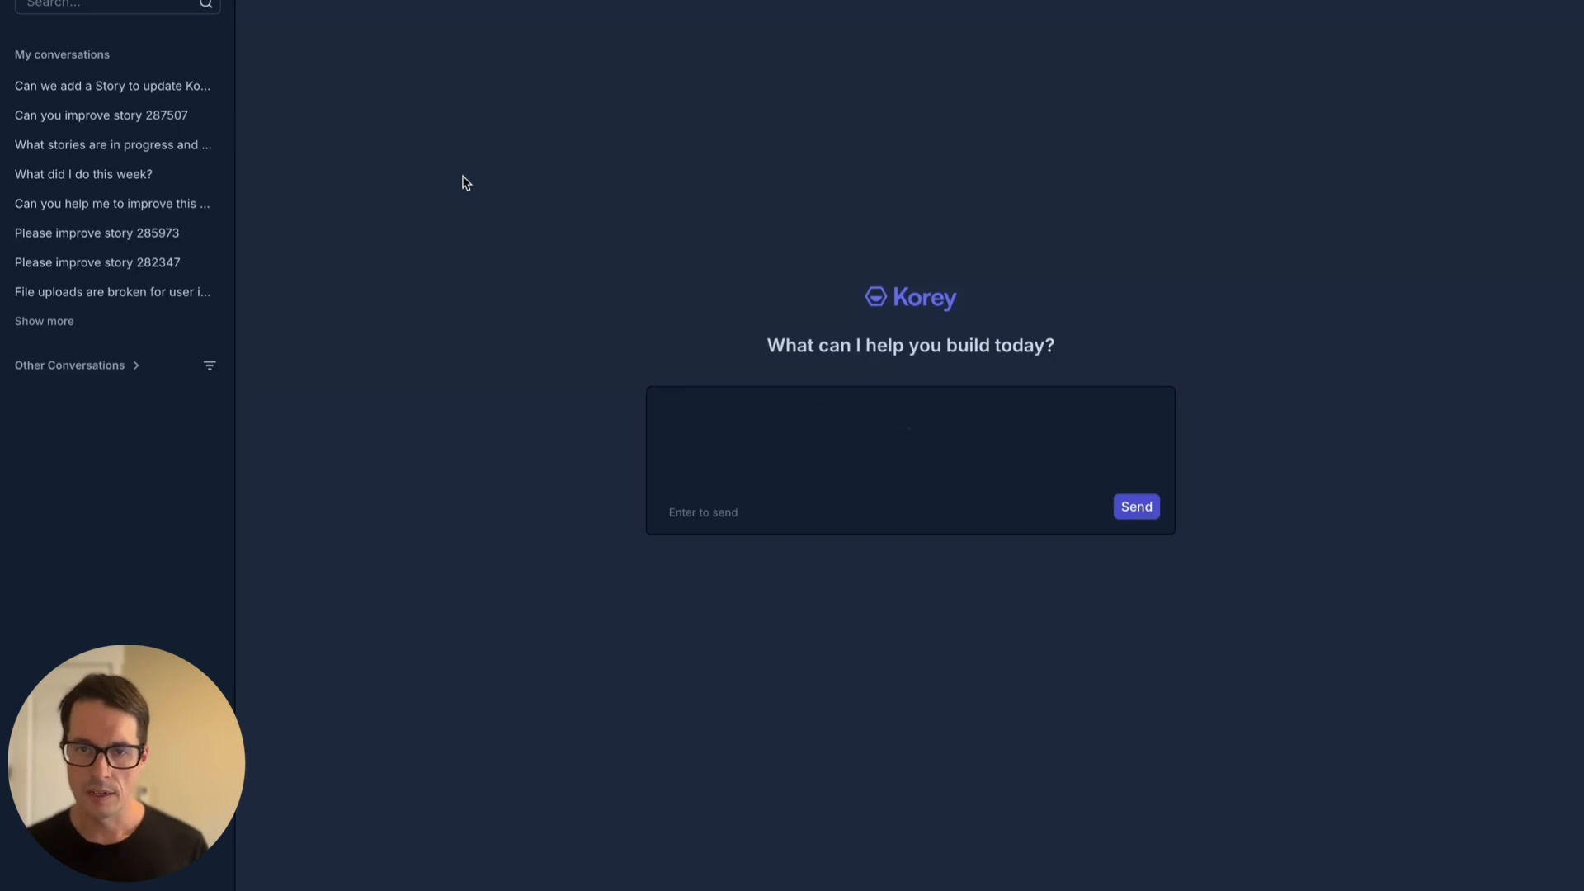
# Ask Korey for help writing a Story for a neon Miami Vice Shortcut theme
pyautogui.write('What did my team complete this week?')
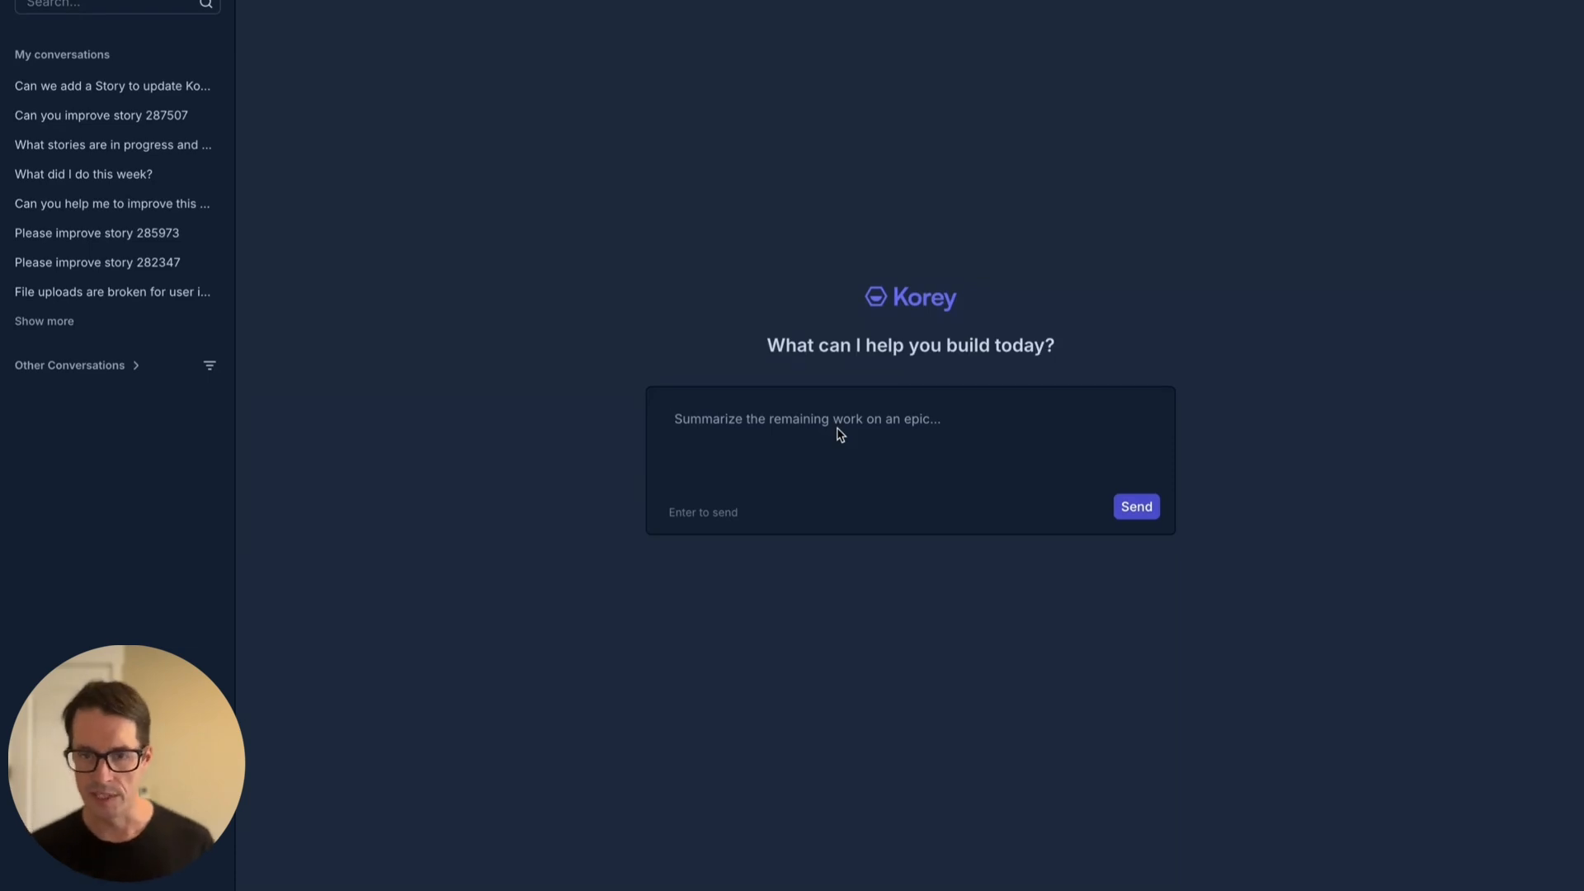
pyautogui.click(859, 418)
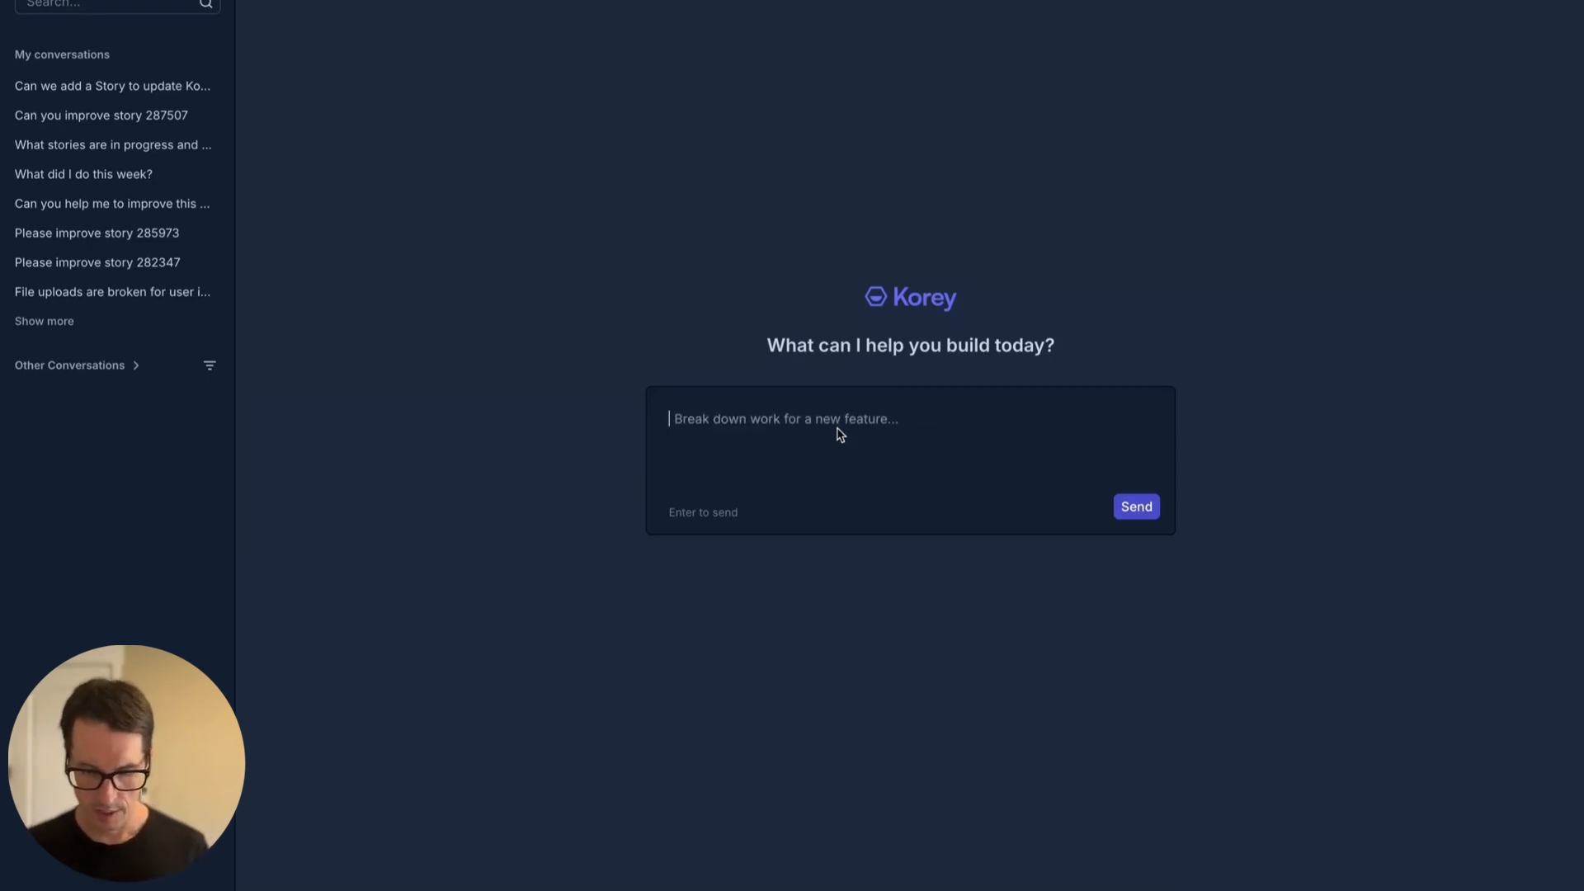
pyautogui.write("I'm tired of just light and dark themes in Shortcut. Help me write a Story to create a Miami Vice theme with lots of neon highlights.")
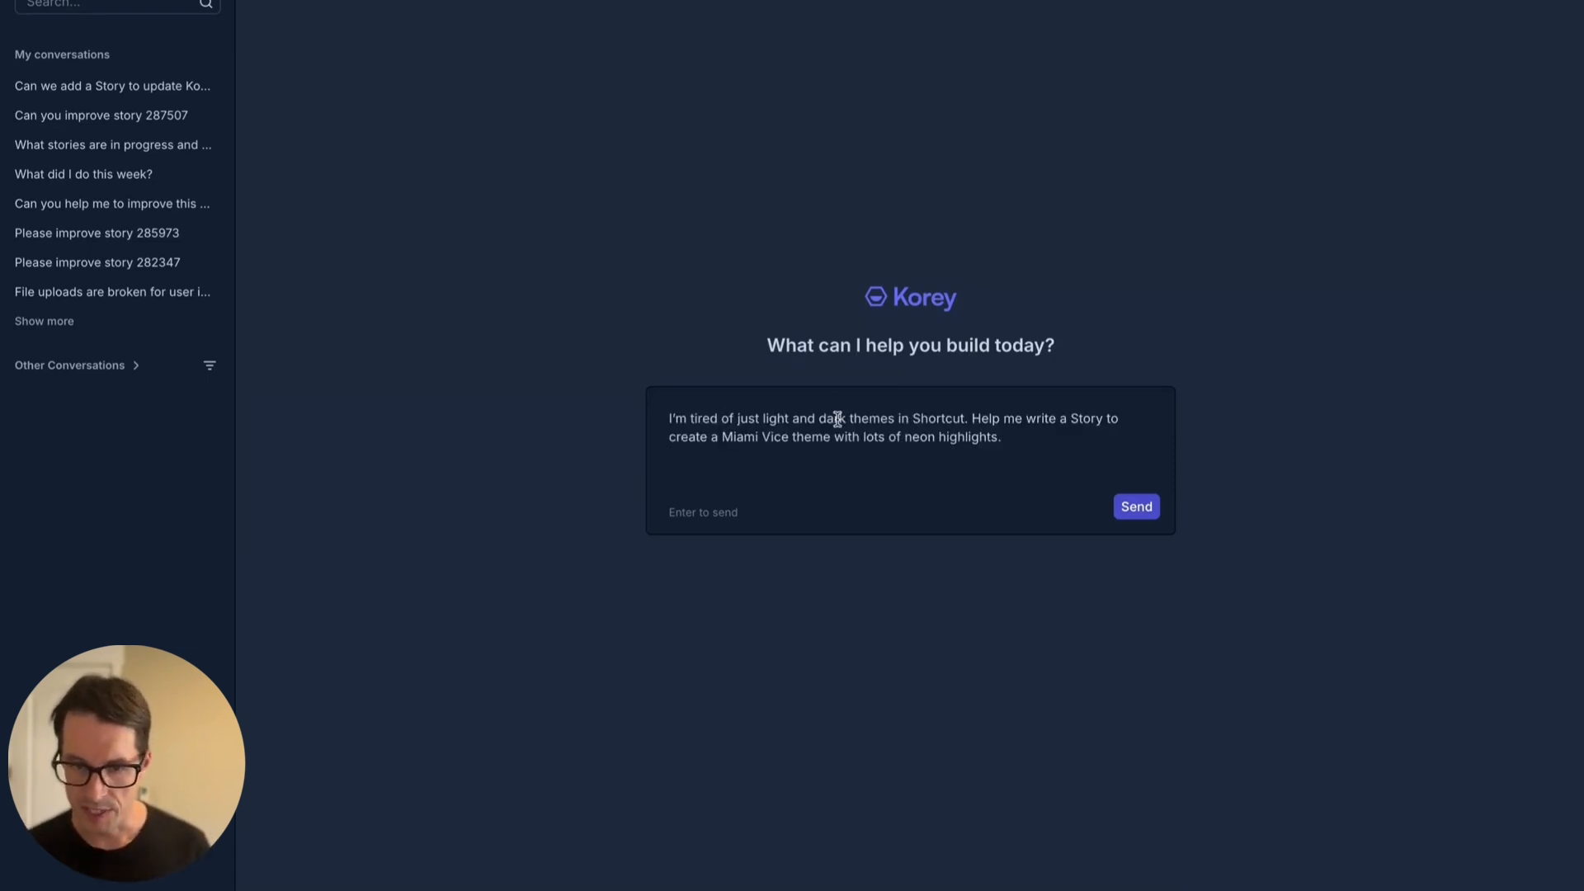
pyautogui.moveTo(1132, 492)
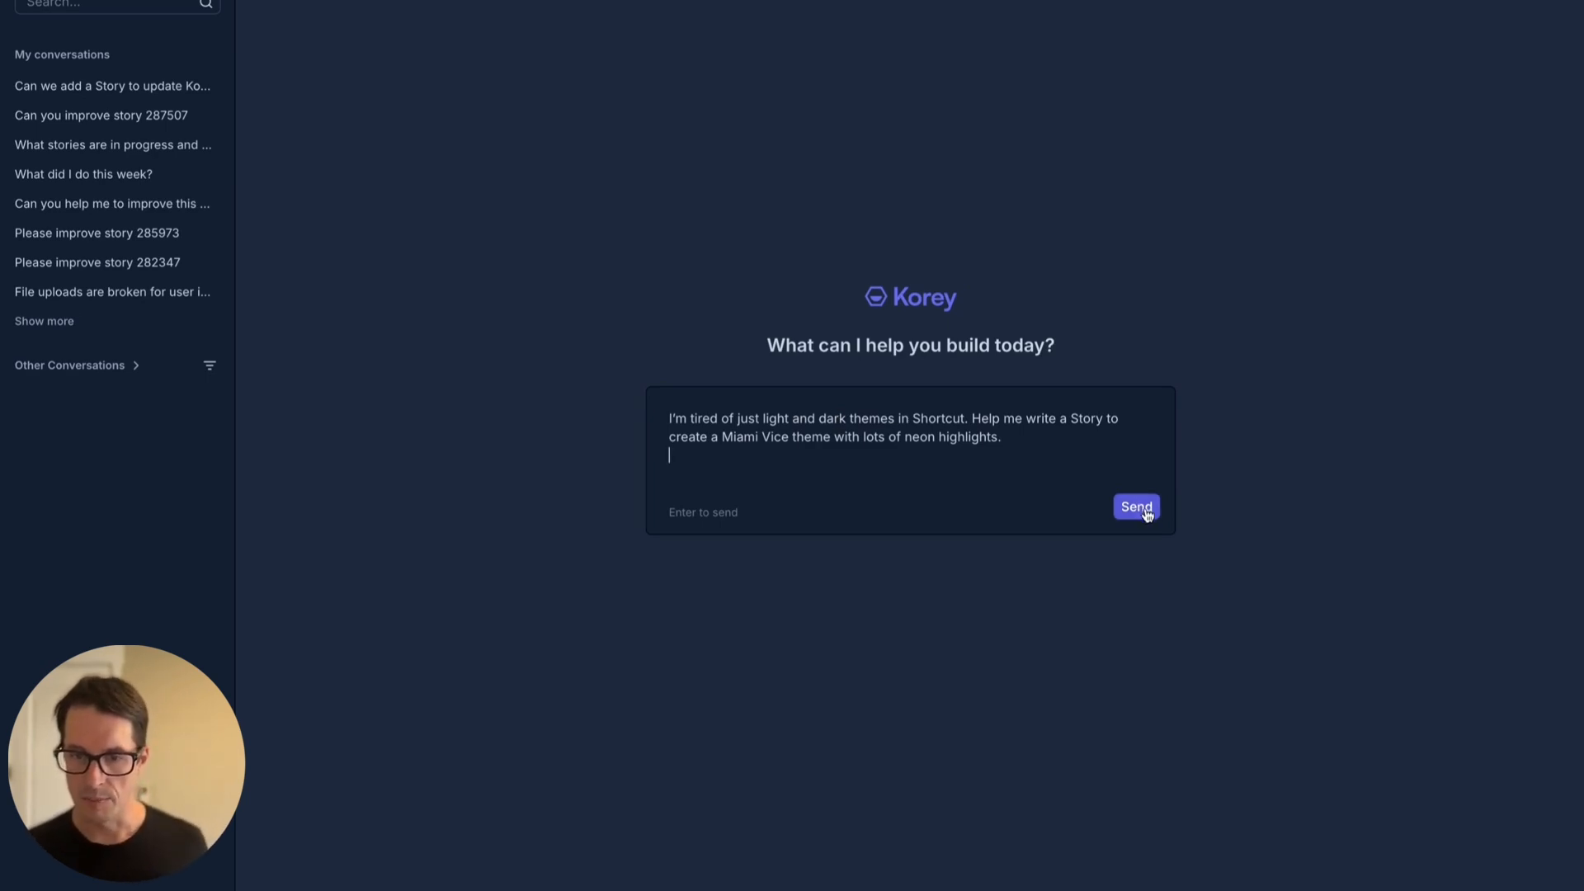
# Send the request and review Korey's reply creating story sc-287872 in Team Triage
pyautogui.click(1135, 505)
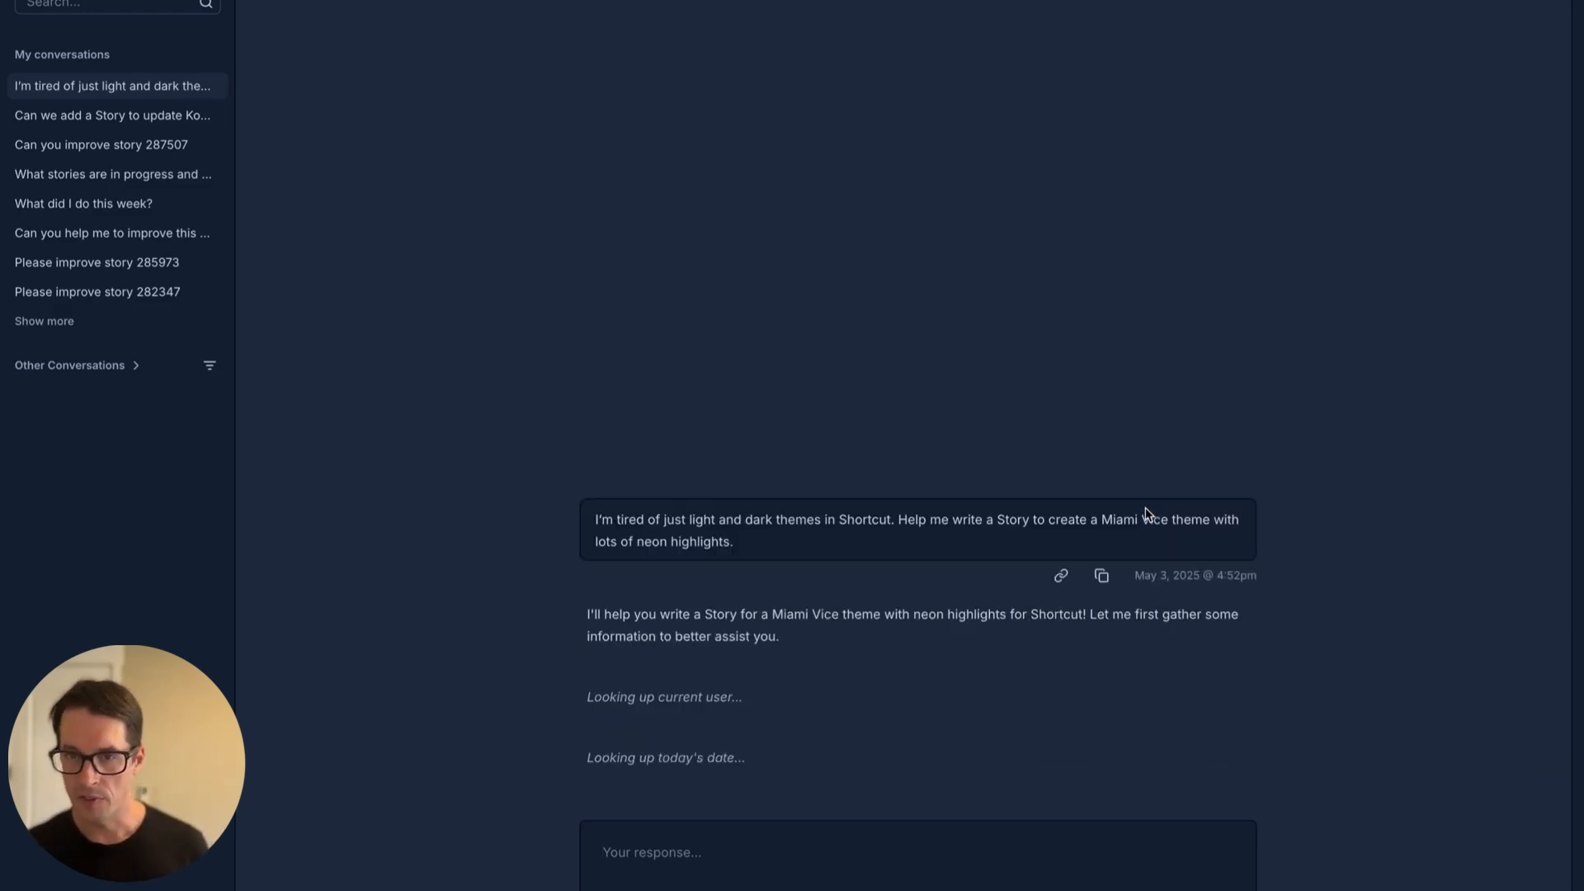
pyautogui.scroll(3)
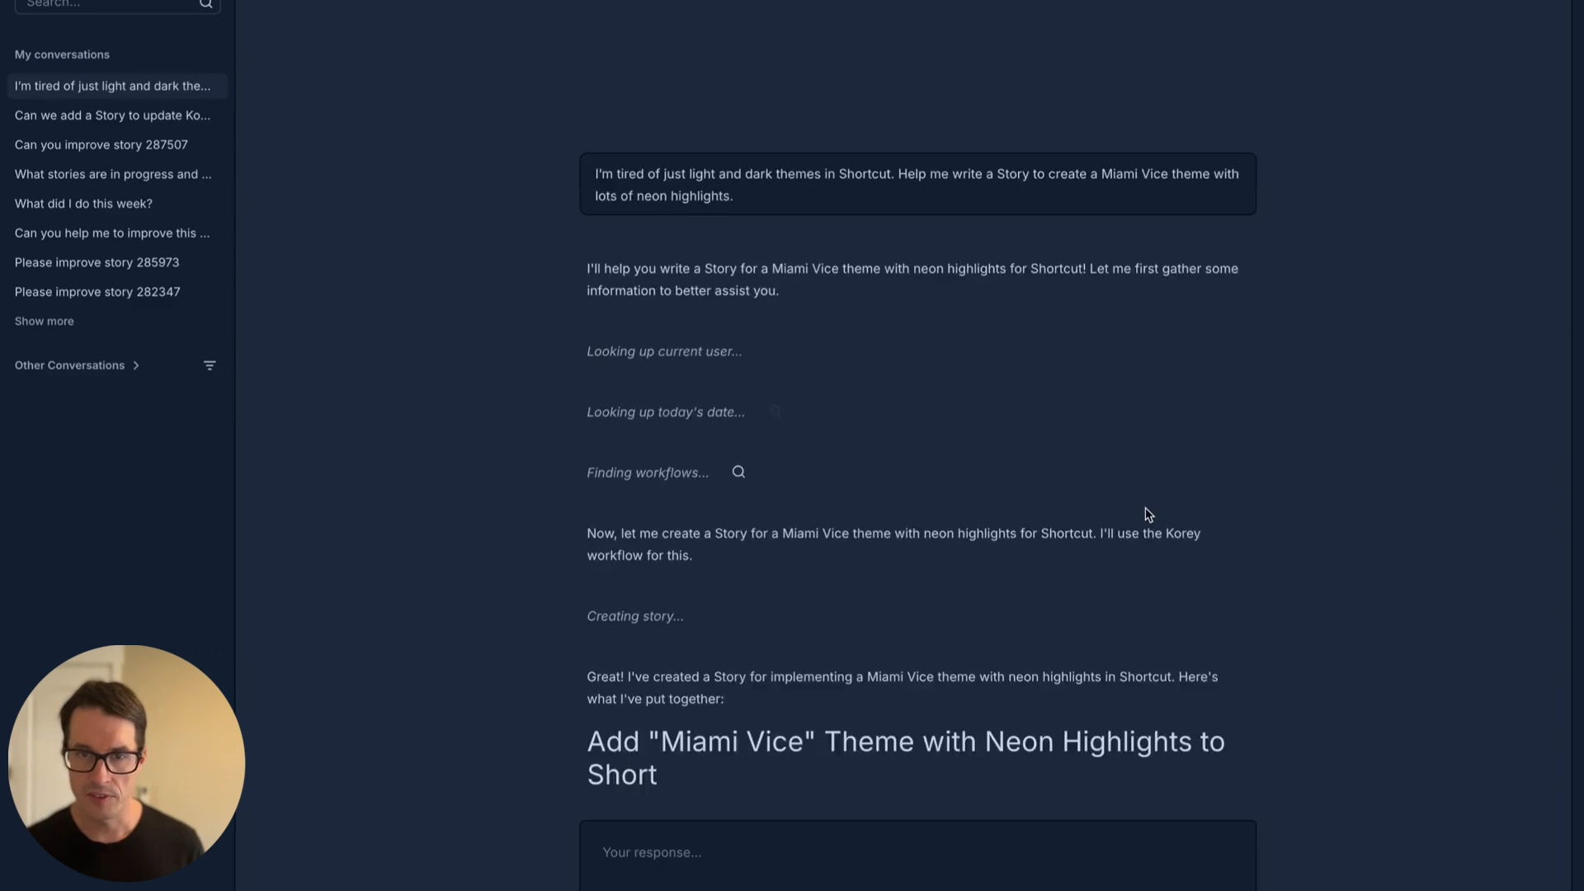
pyautogui.scroll(-3)
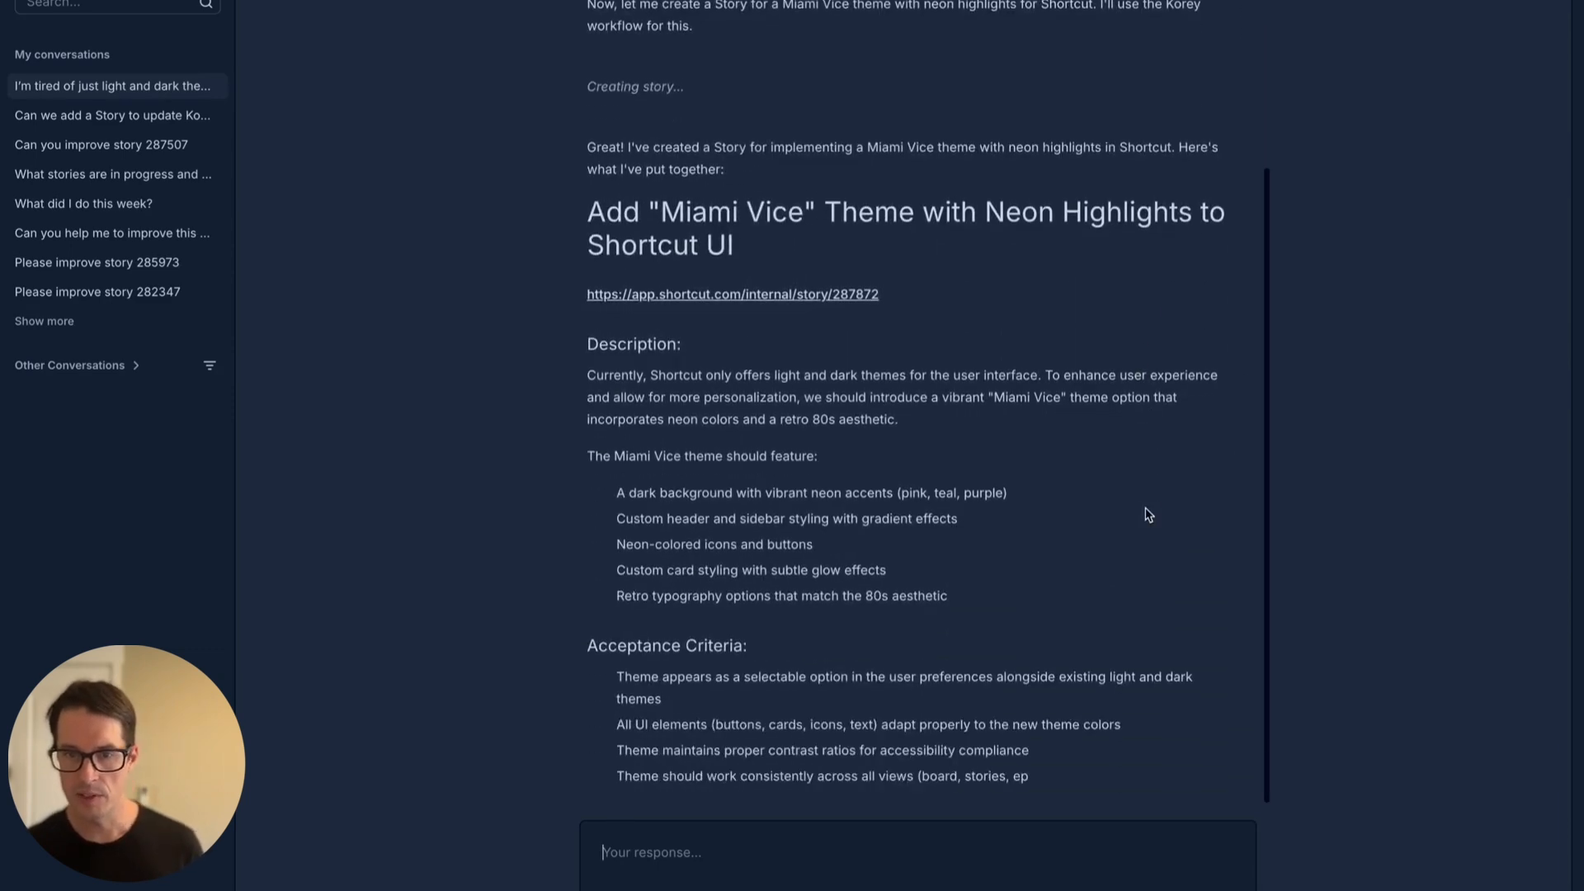
pyautogui.scroll(-3)
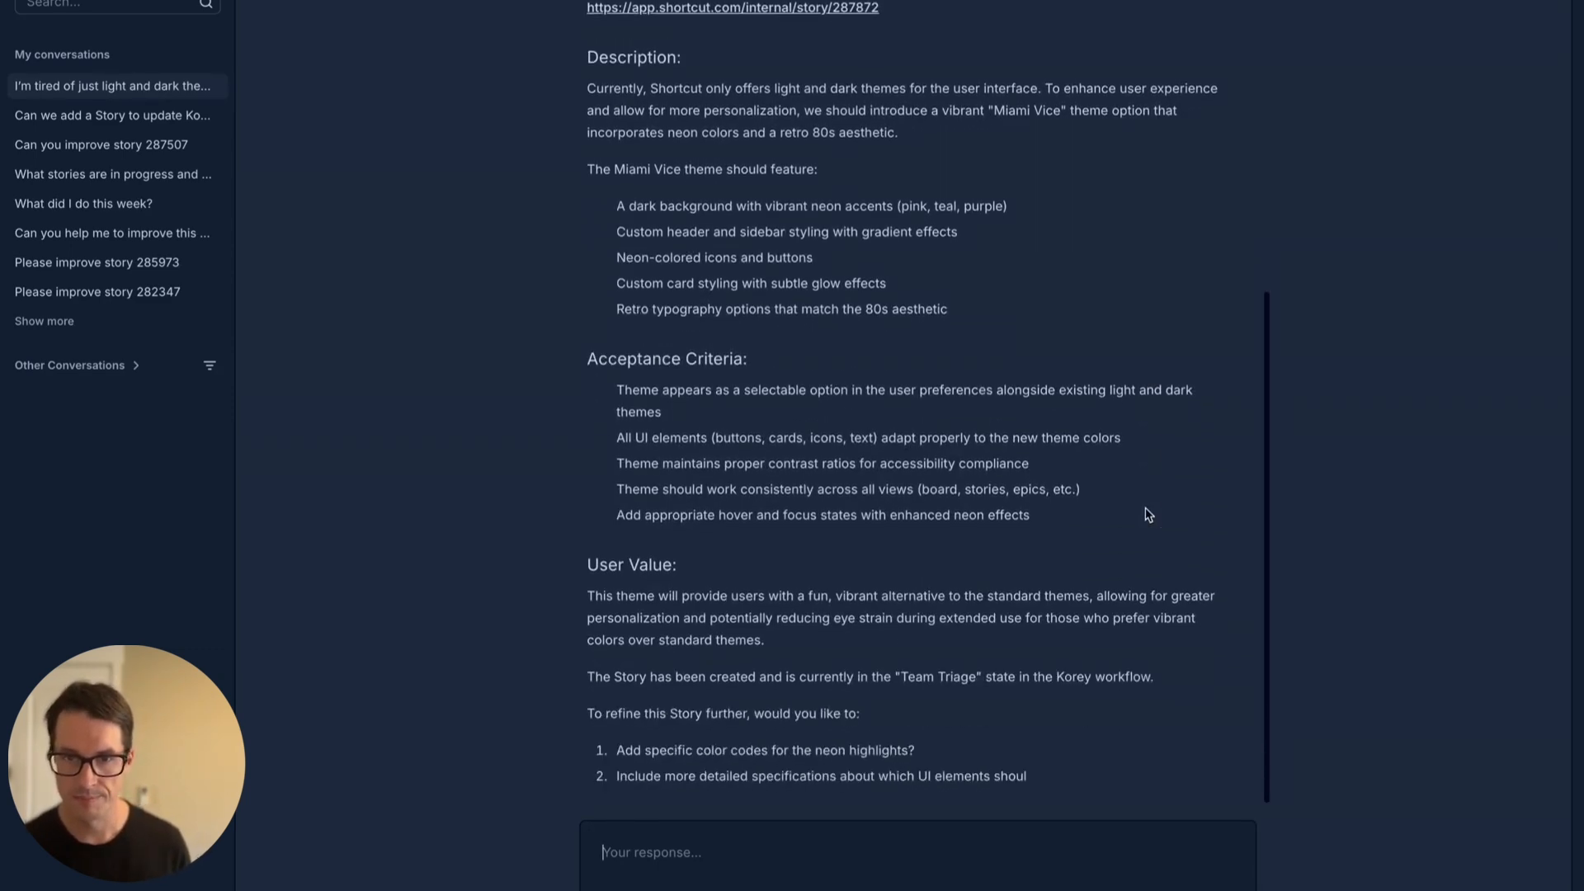
pyautogui.scroll(-3)
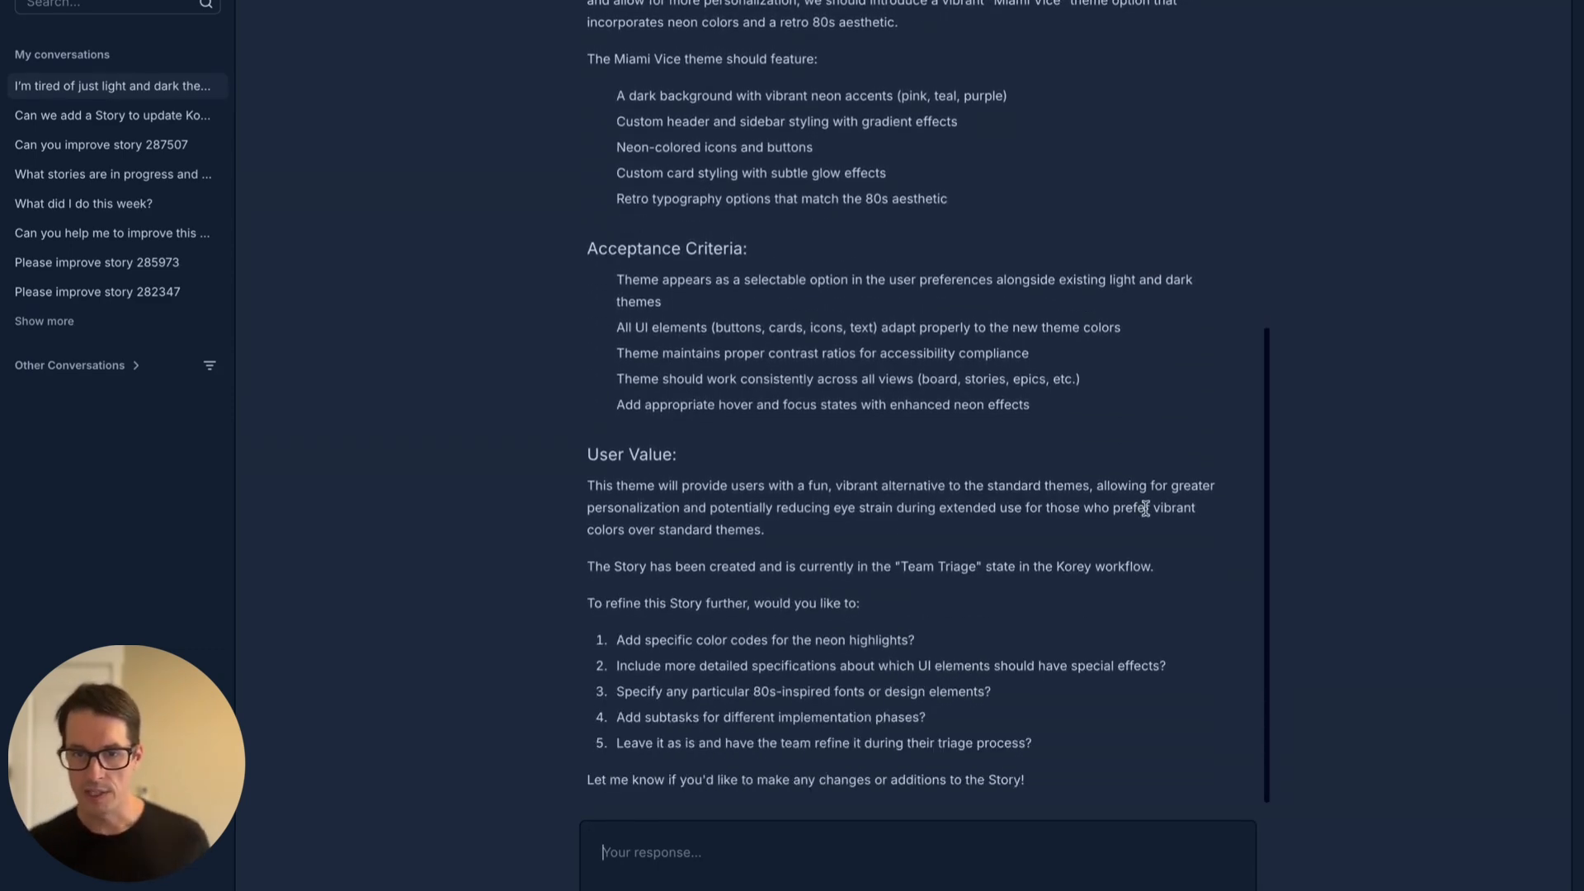
pyautogui.scroll(3)
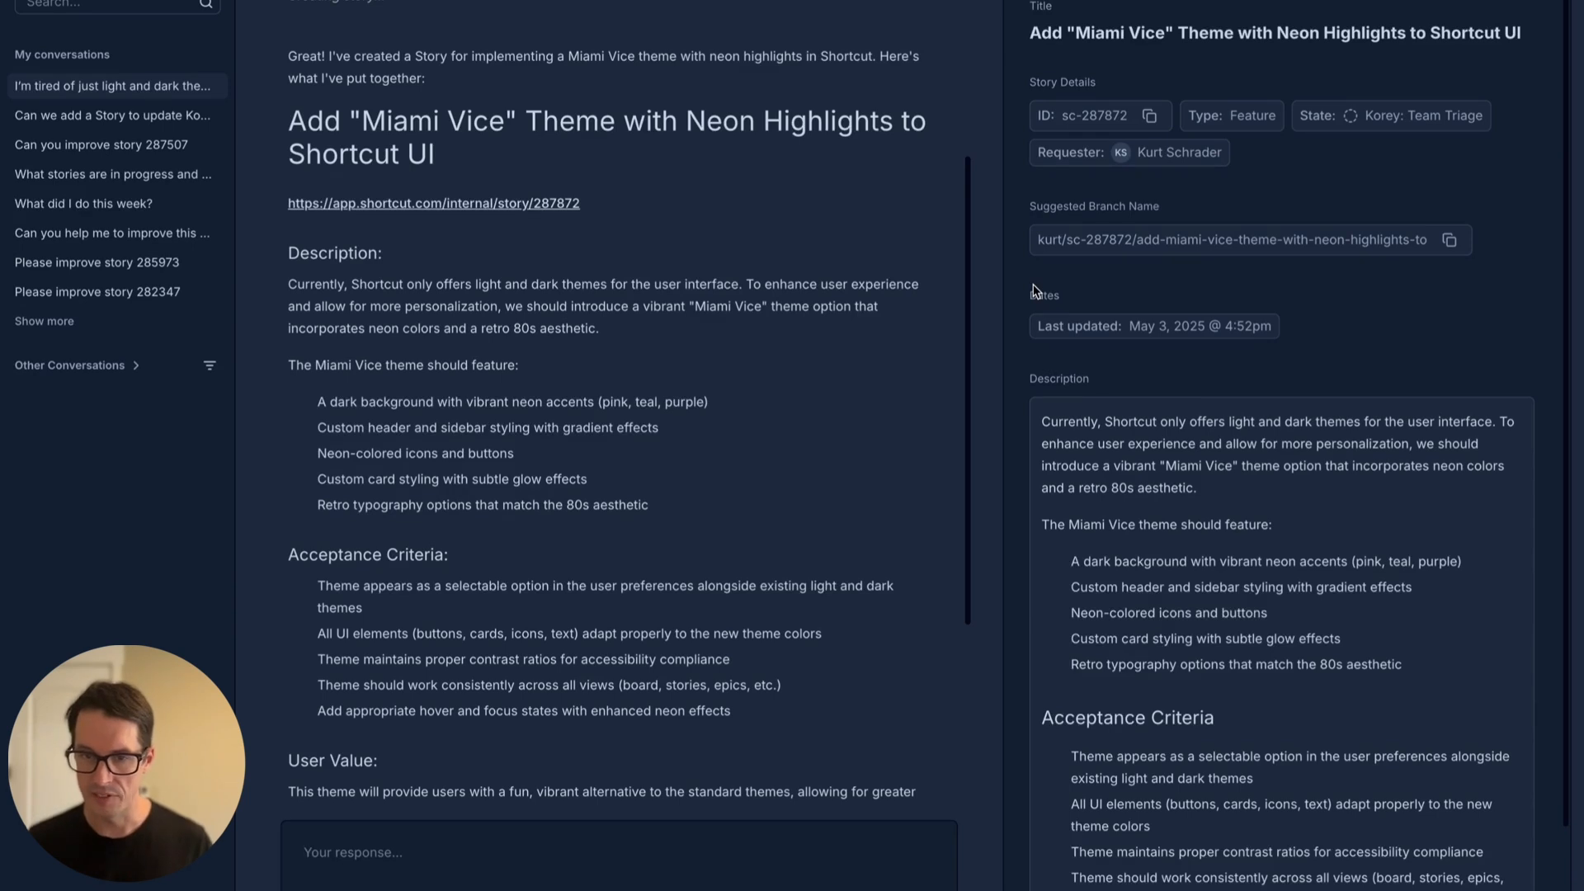
# Scroll to Korey's closing refinement options and focus the response box for a follow-up
pyautogui.scroll(-3)
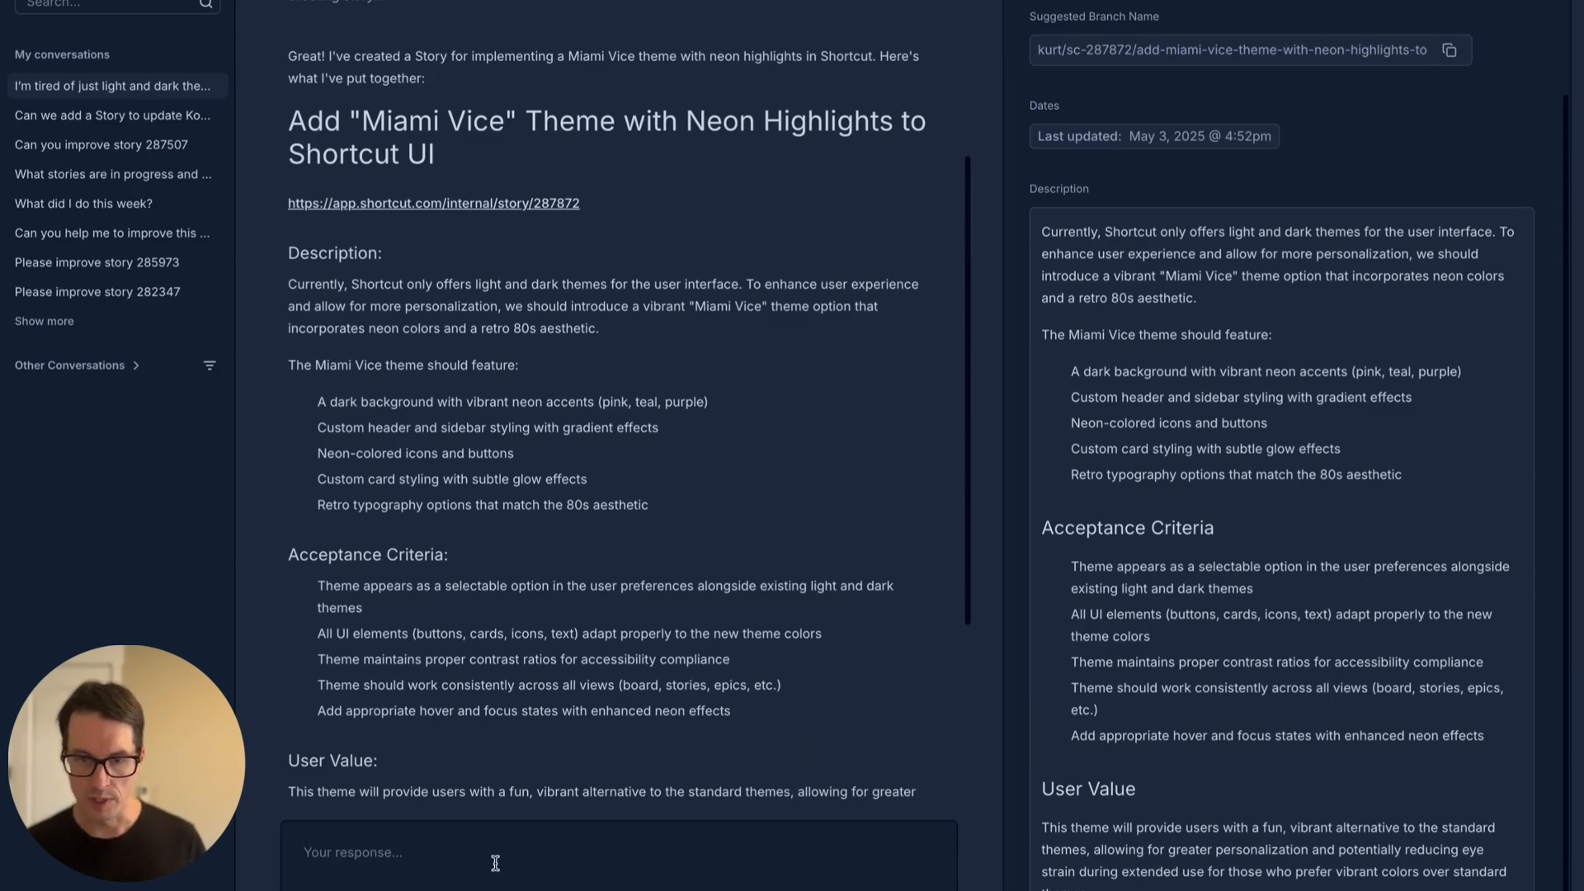
pyautogui.scroll(-3)
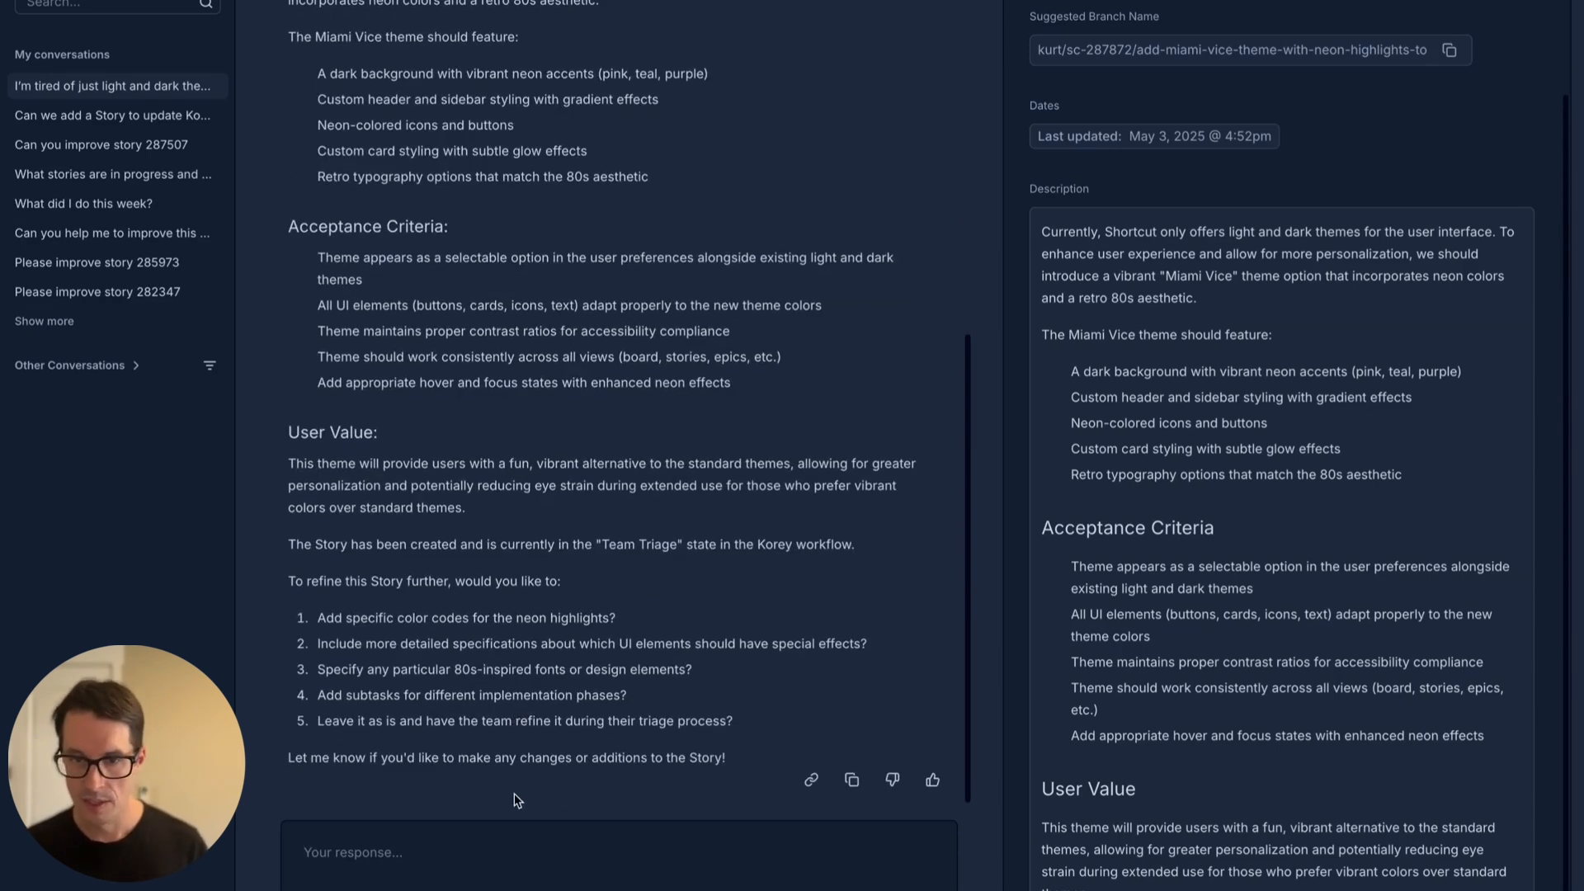
pyautogui.click(499, 852)
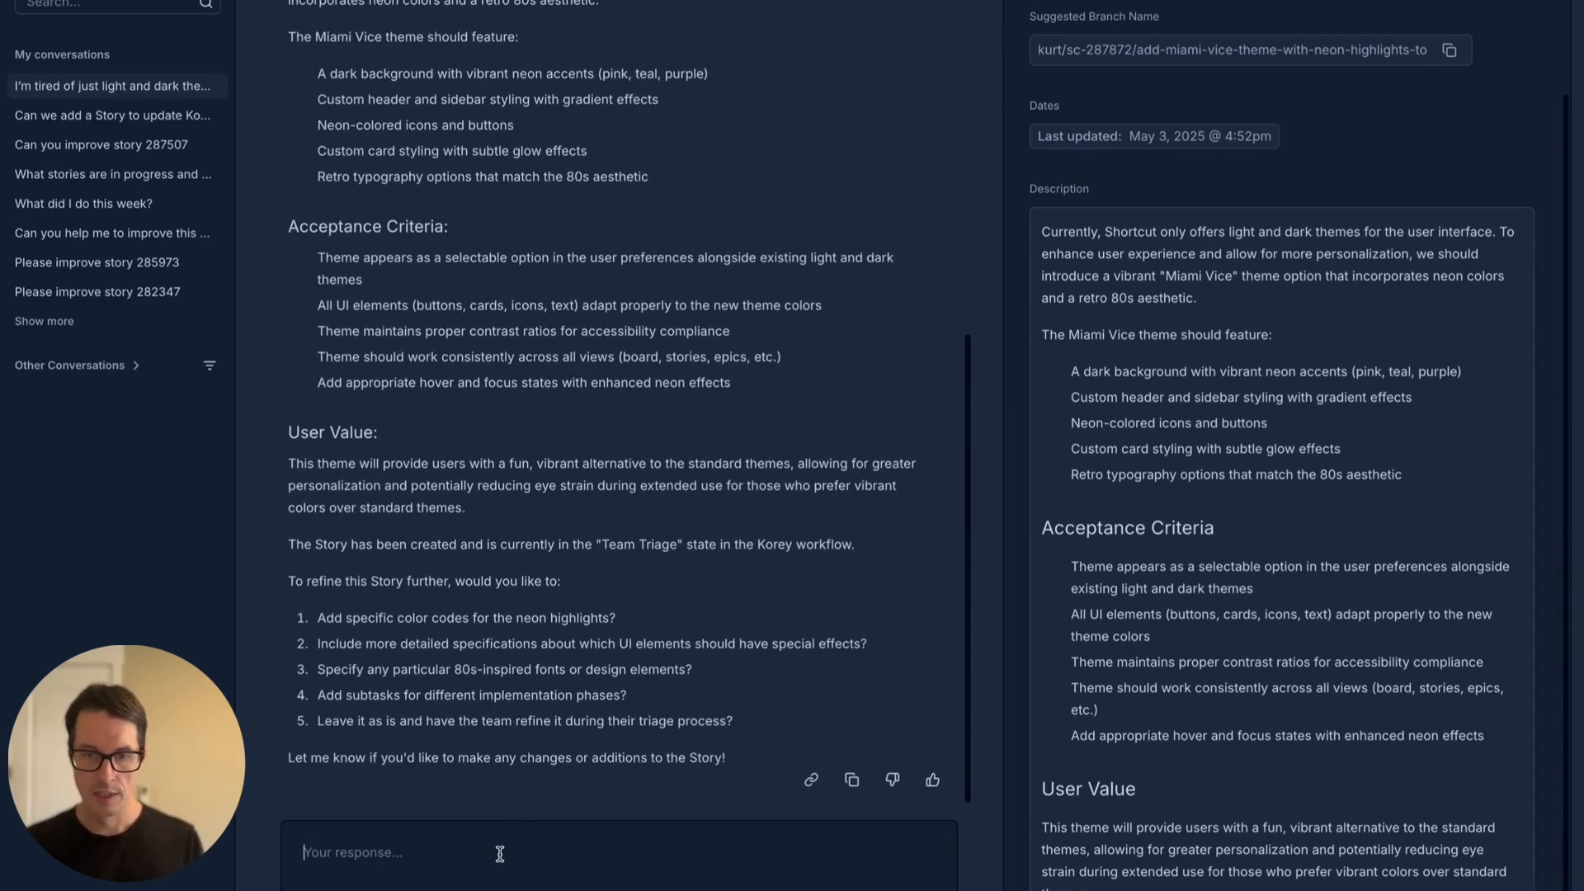
# Ask Korey for more neon green and review its update summary and comment
pyautogui.write('W')
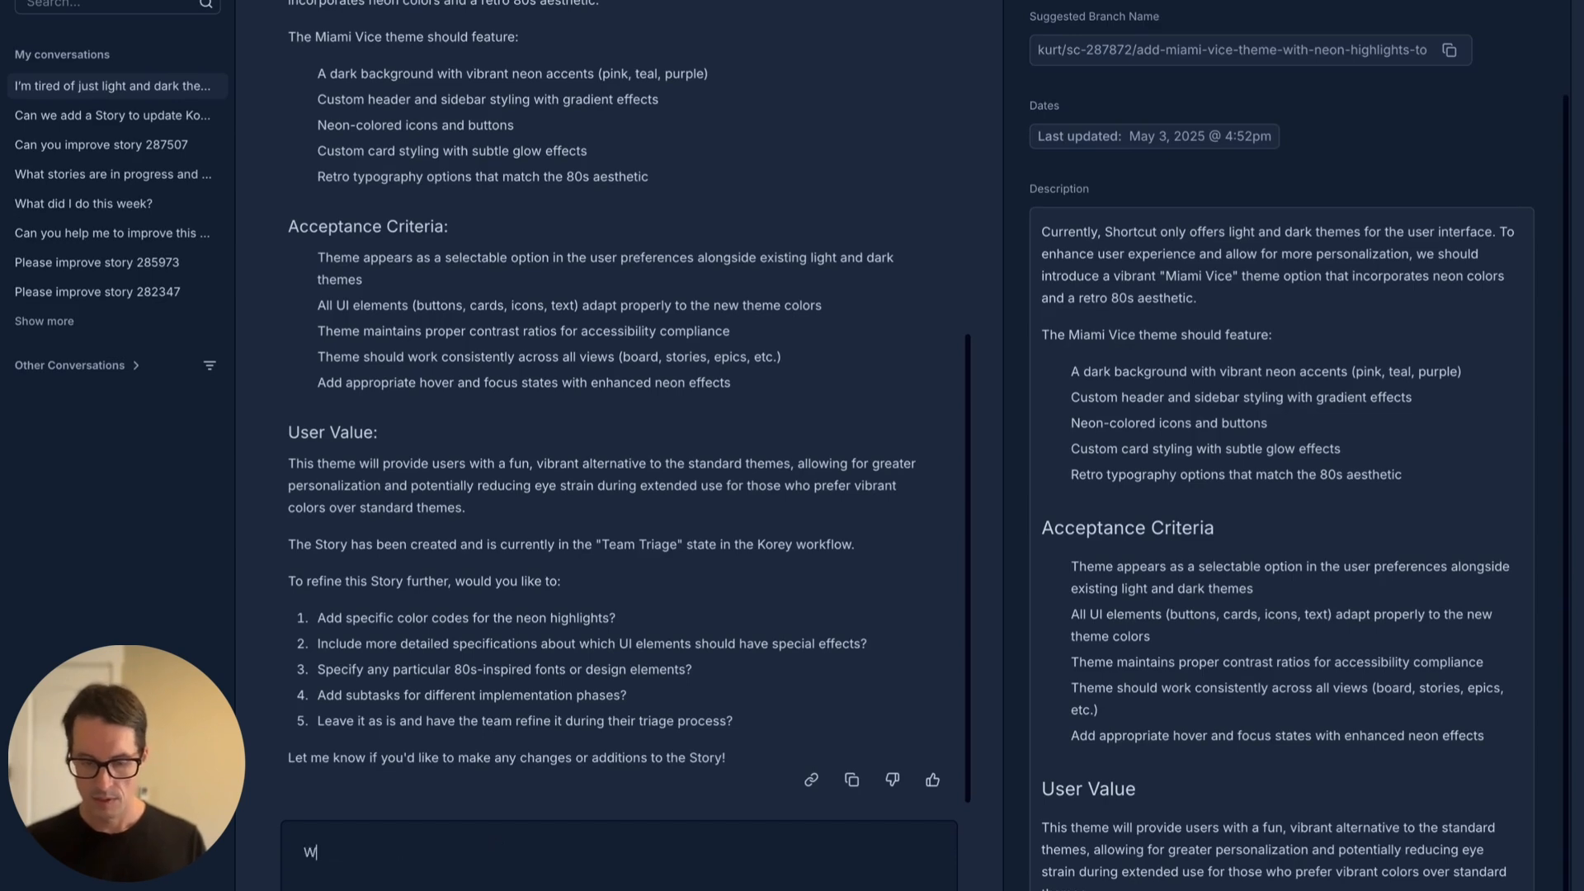
pyautogui.write('e need more')
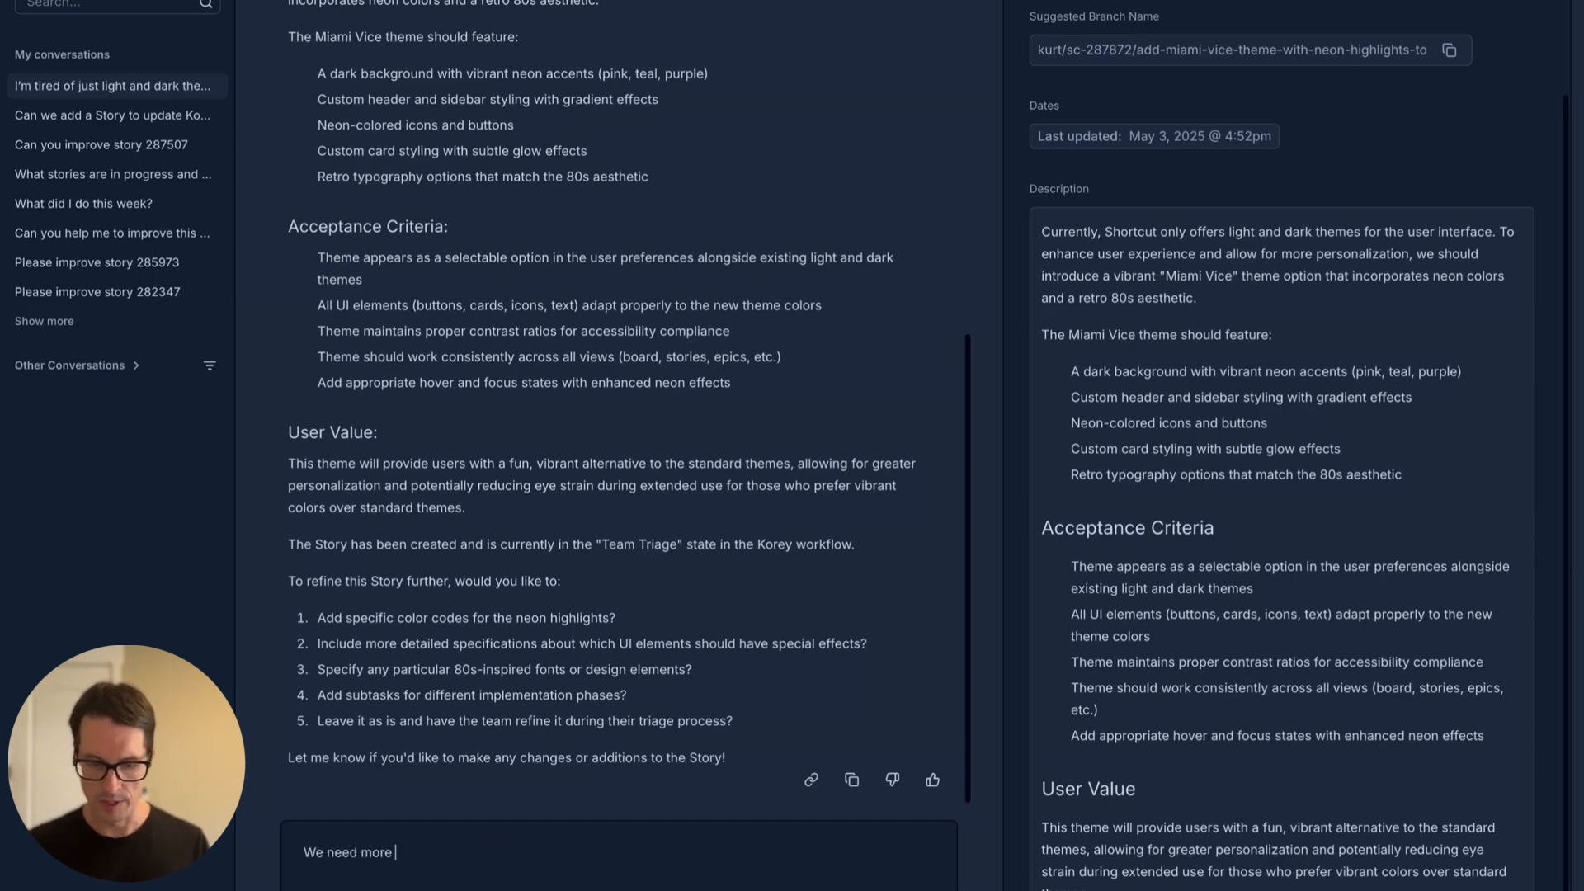
pyautogui.write('neon gr')
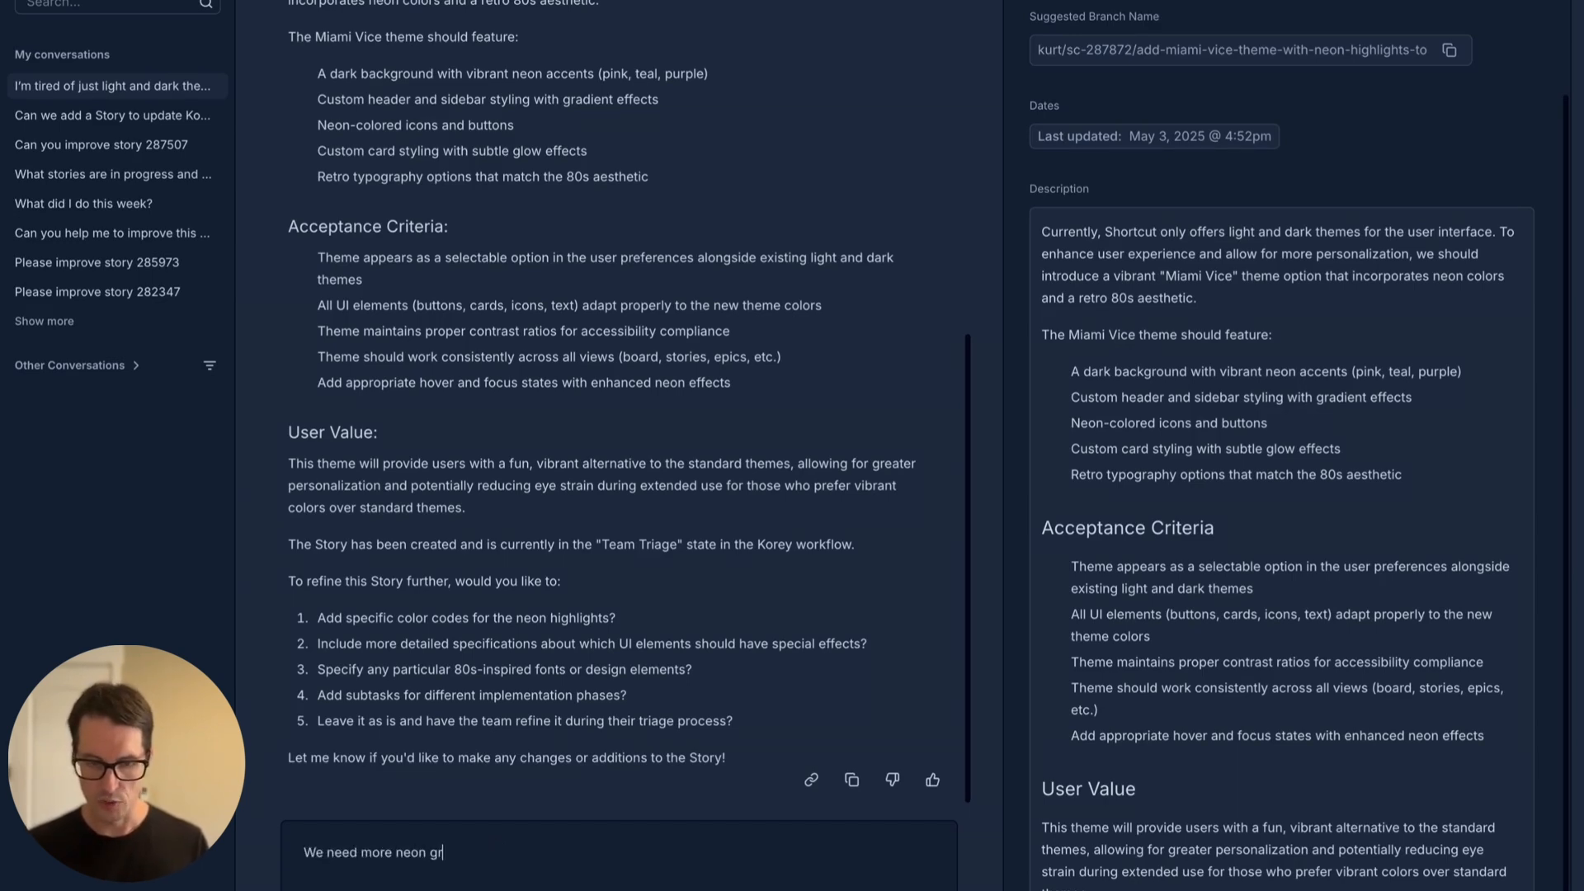
pyautogui.press('Return')
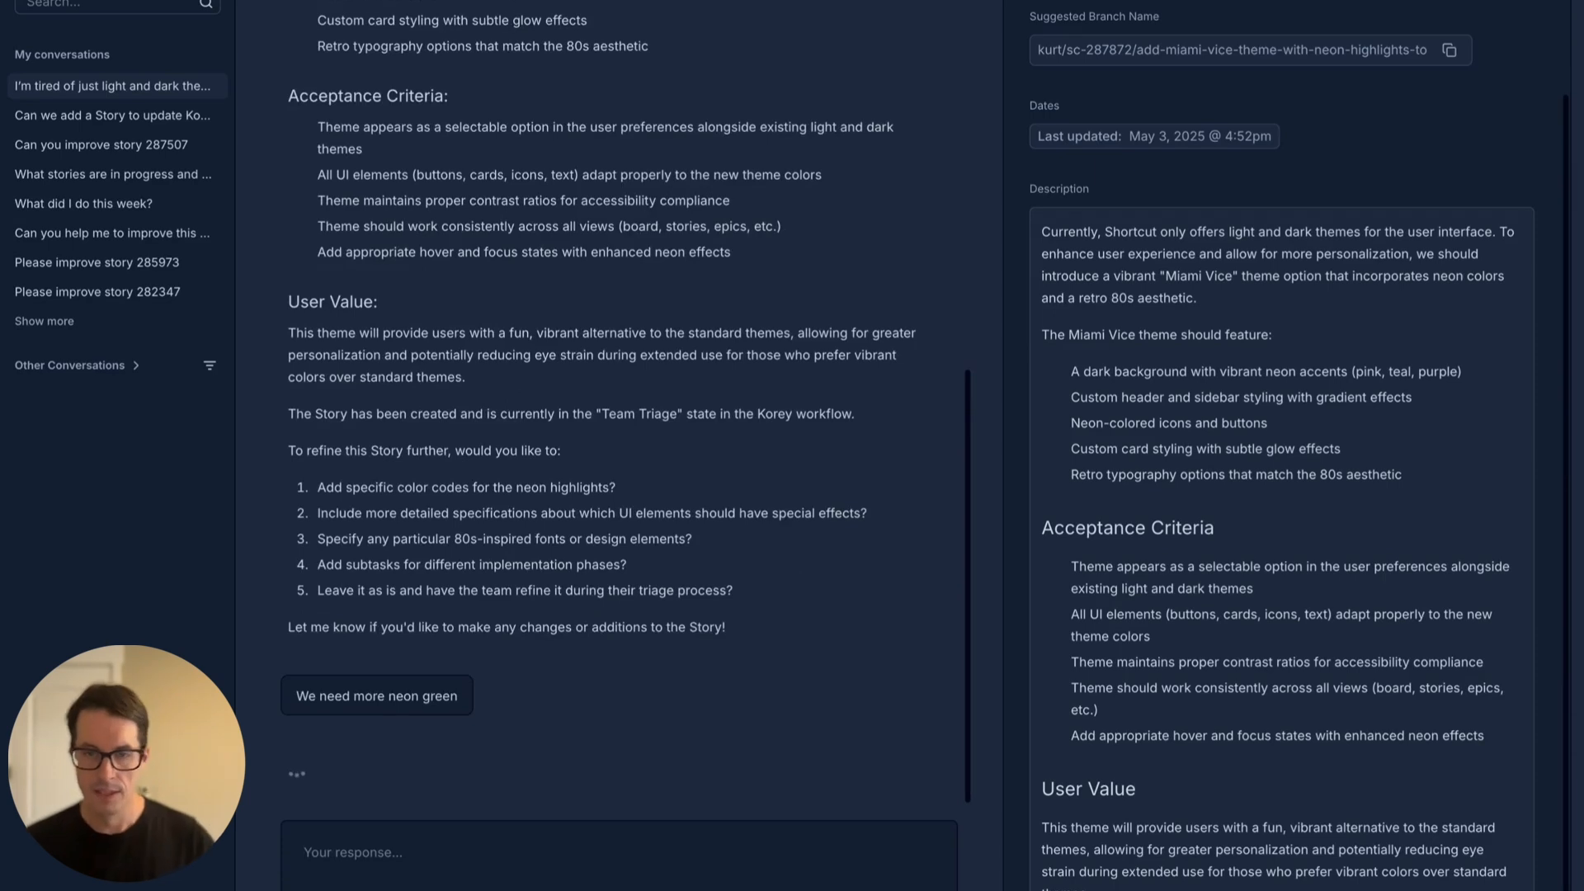
pyautogui.click(374, 694)
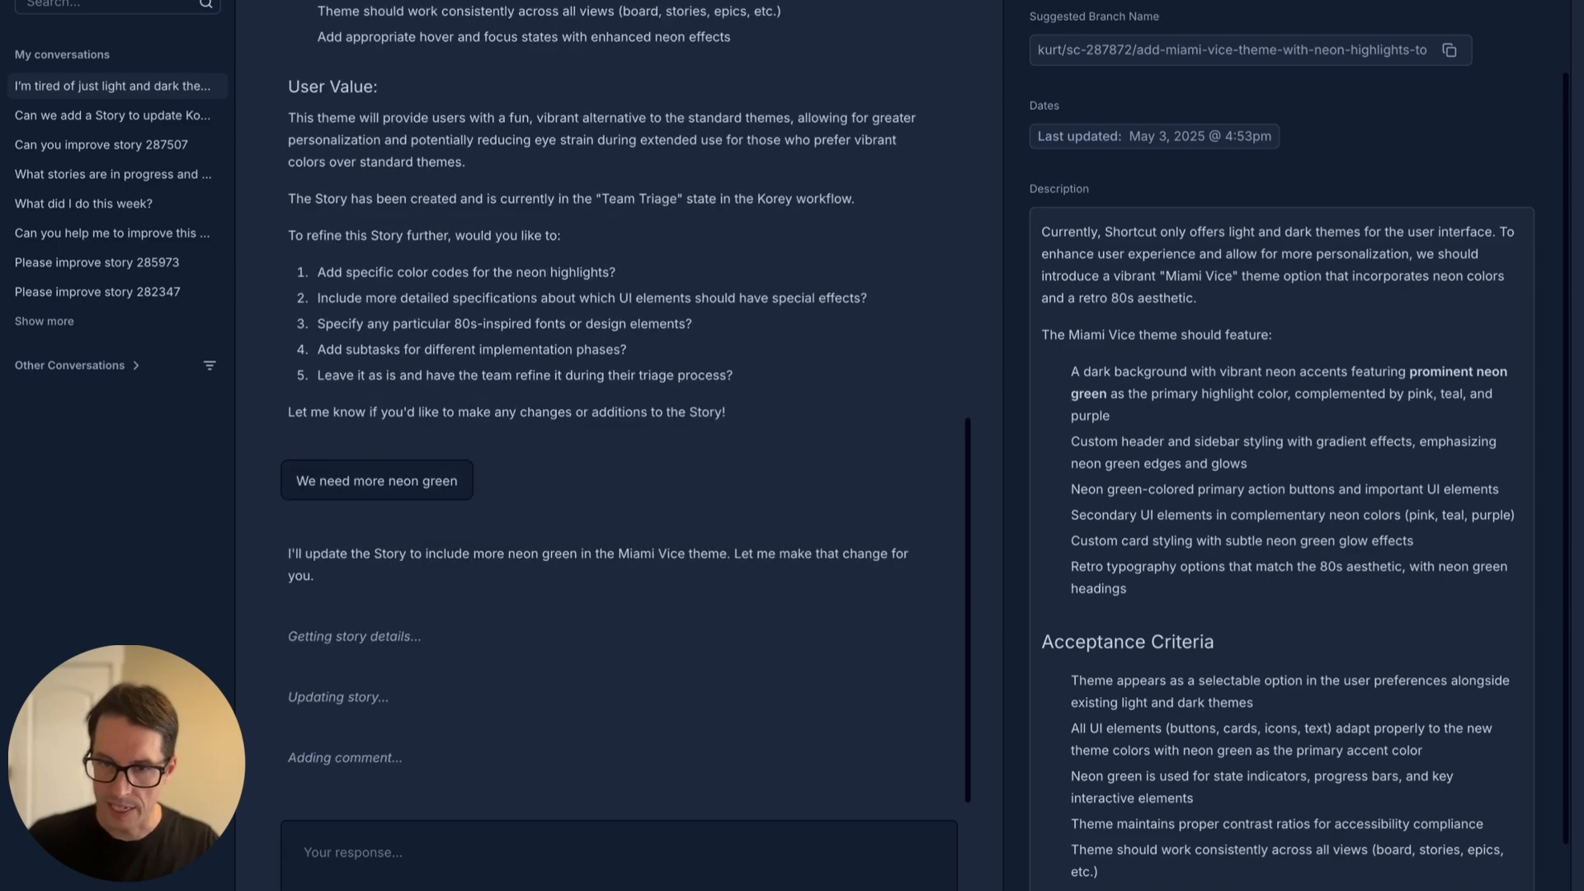
pyautogui.scroll(-3)
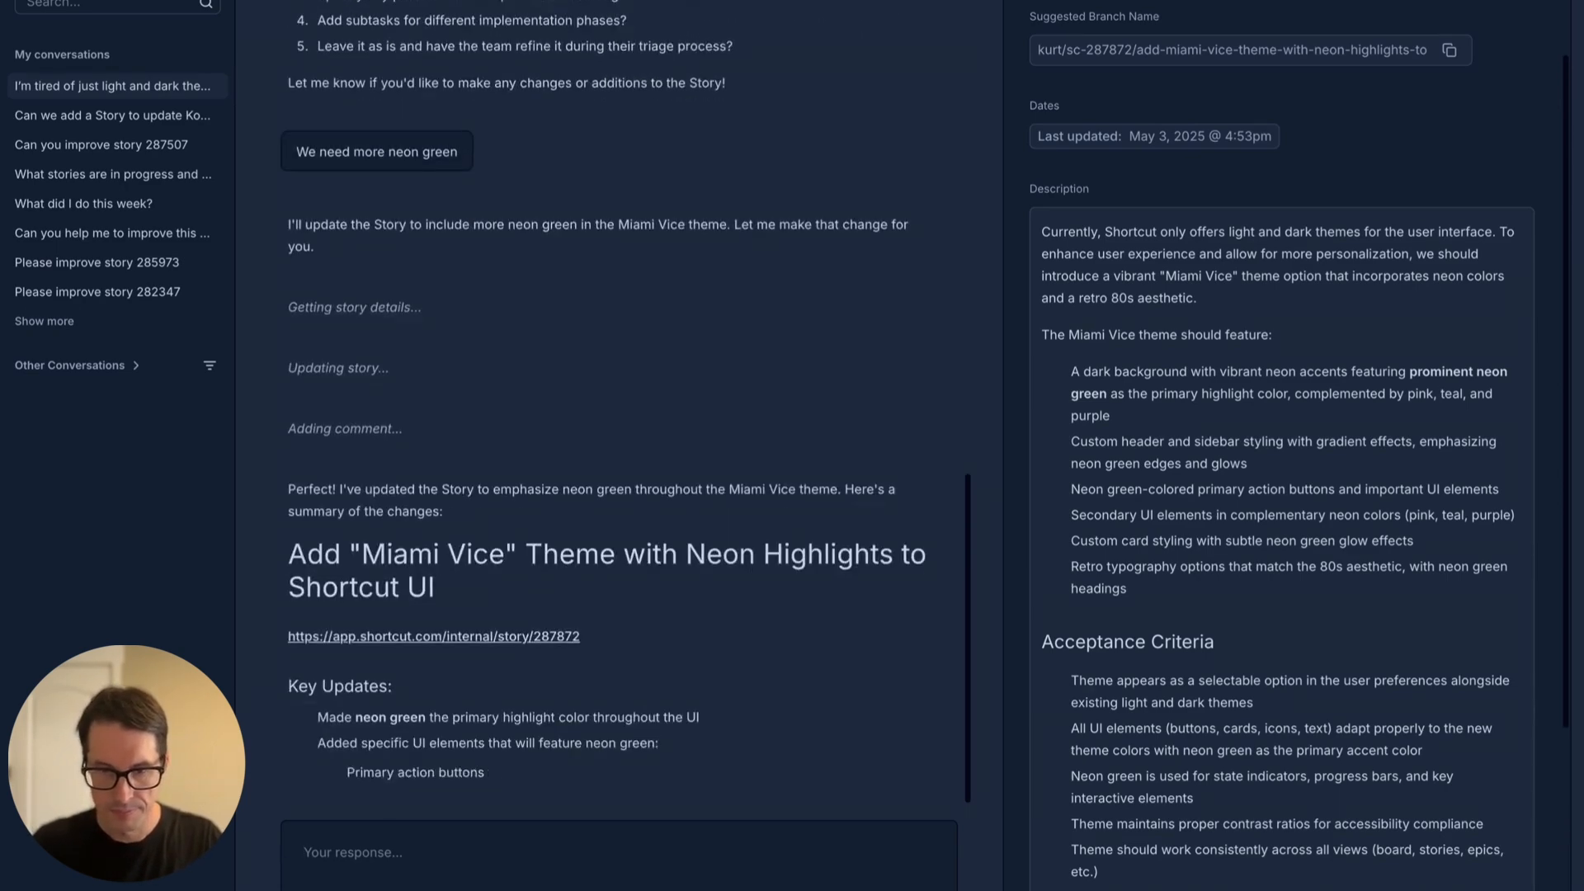
pyautogui.scroll(-3)
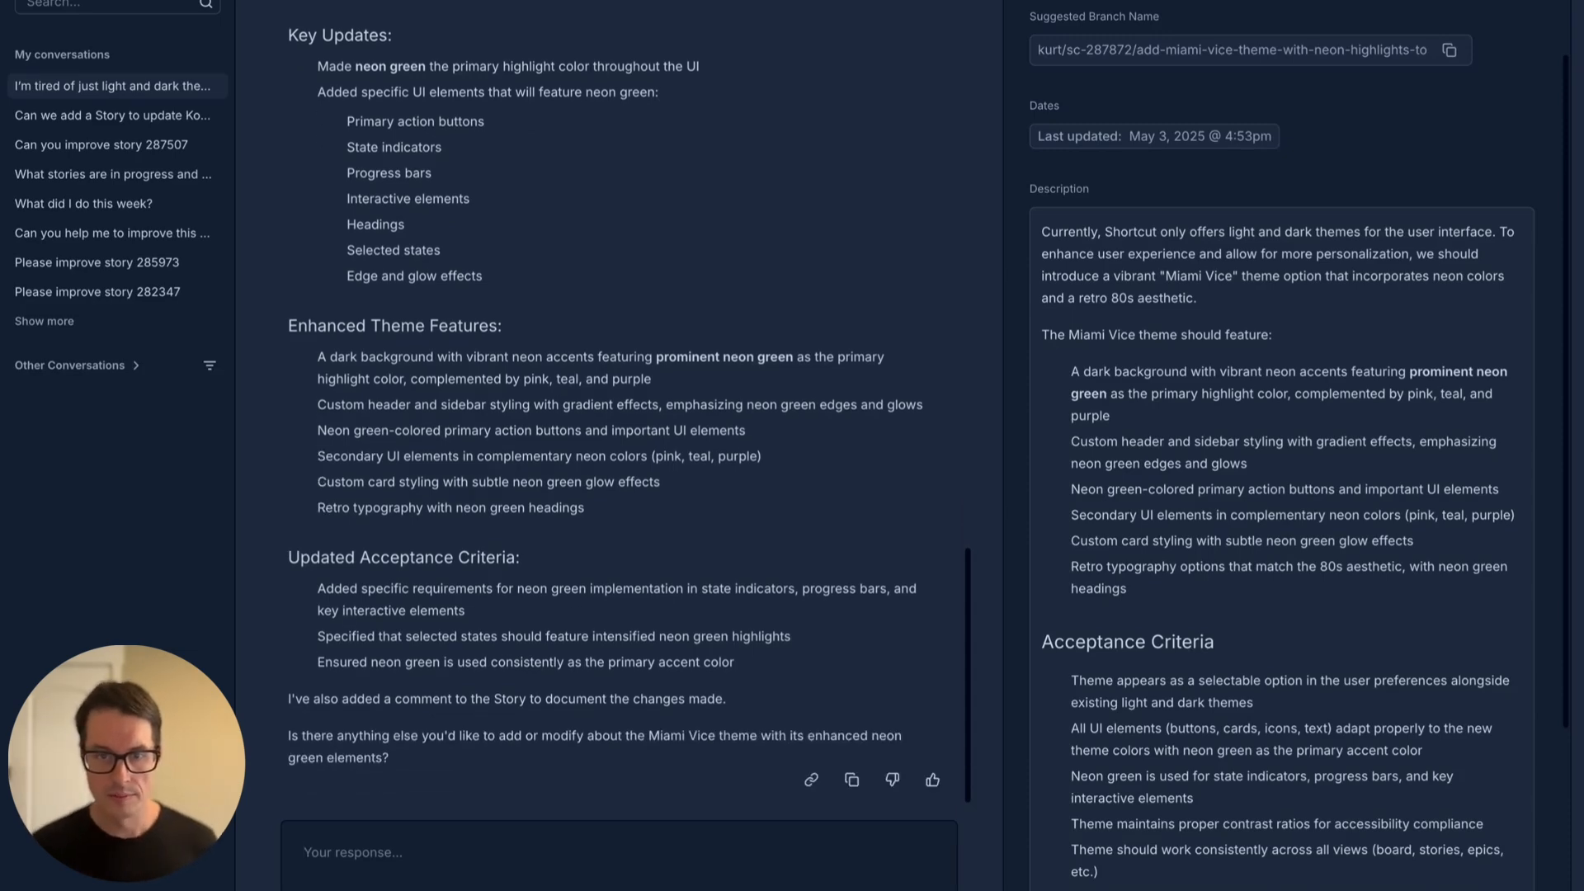
# Open the 'What did I do this week?' conversation and browse its work summary
pyautogui.click(82, 203)
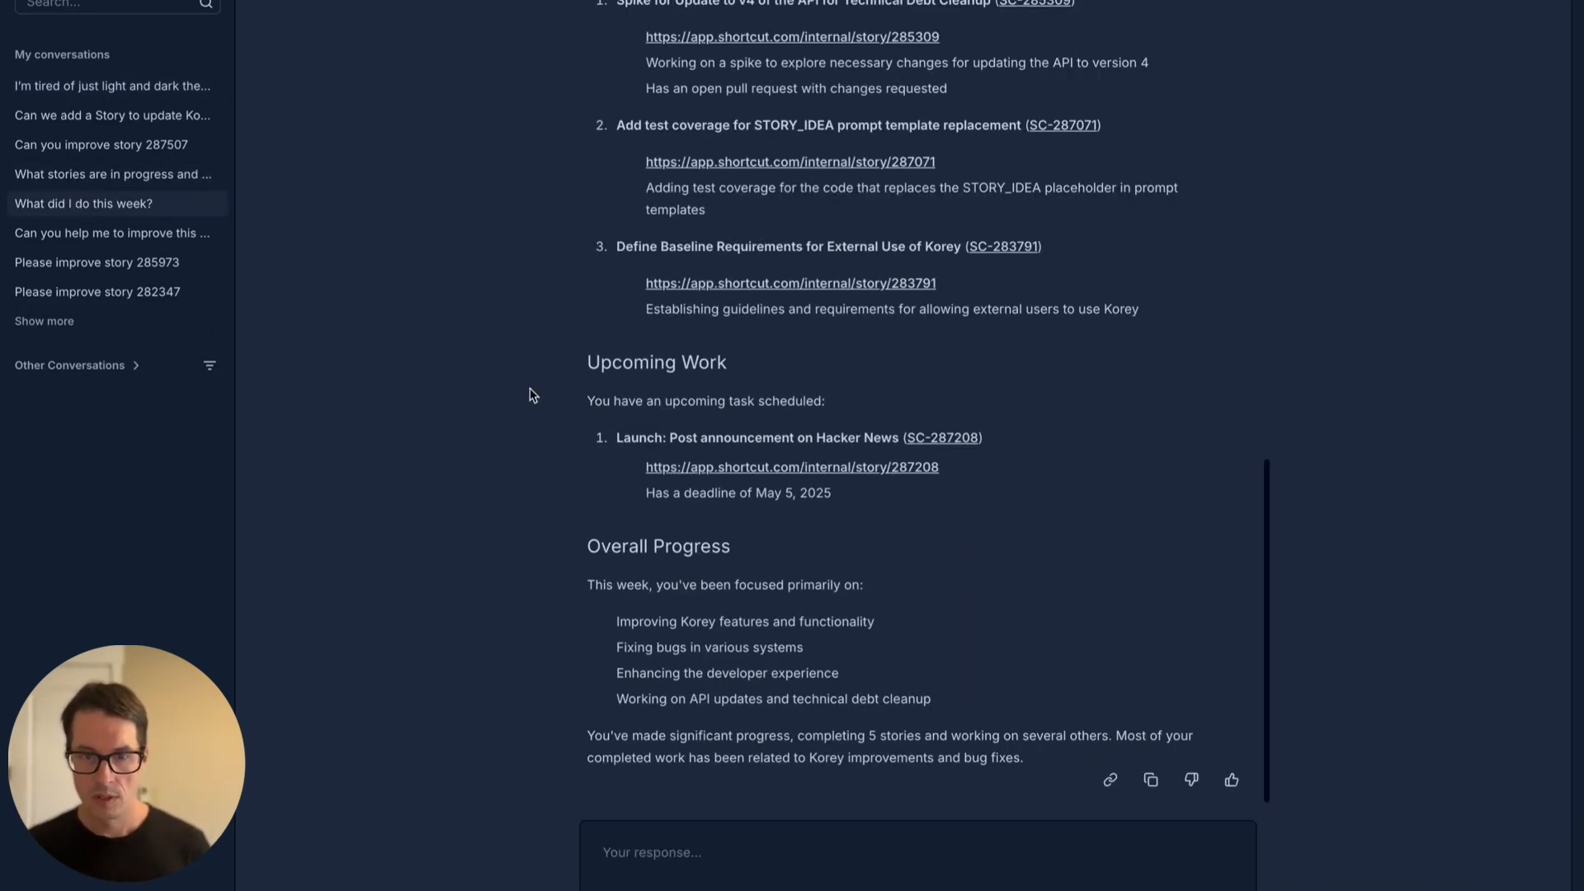
pyautogui.scroll(3)
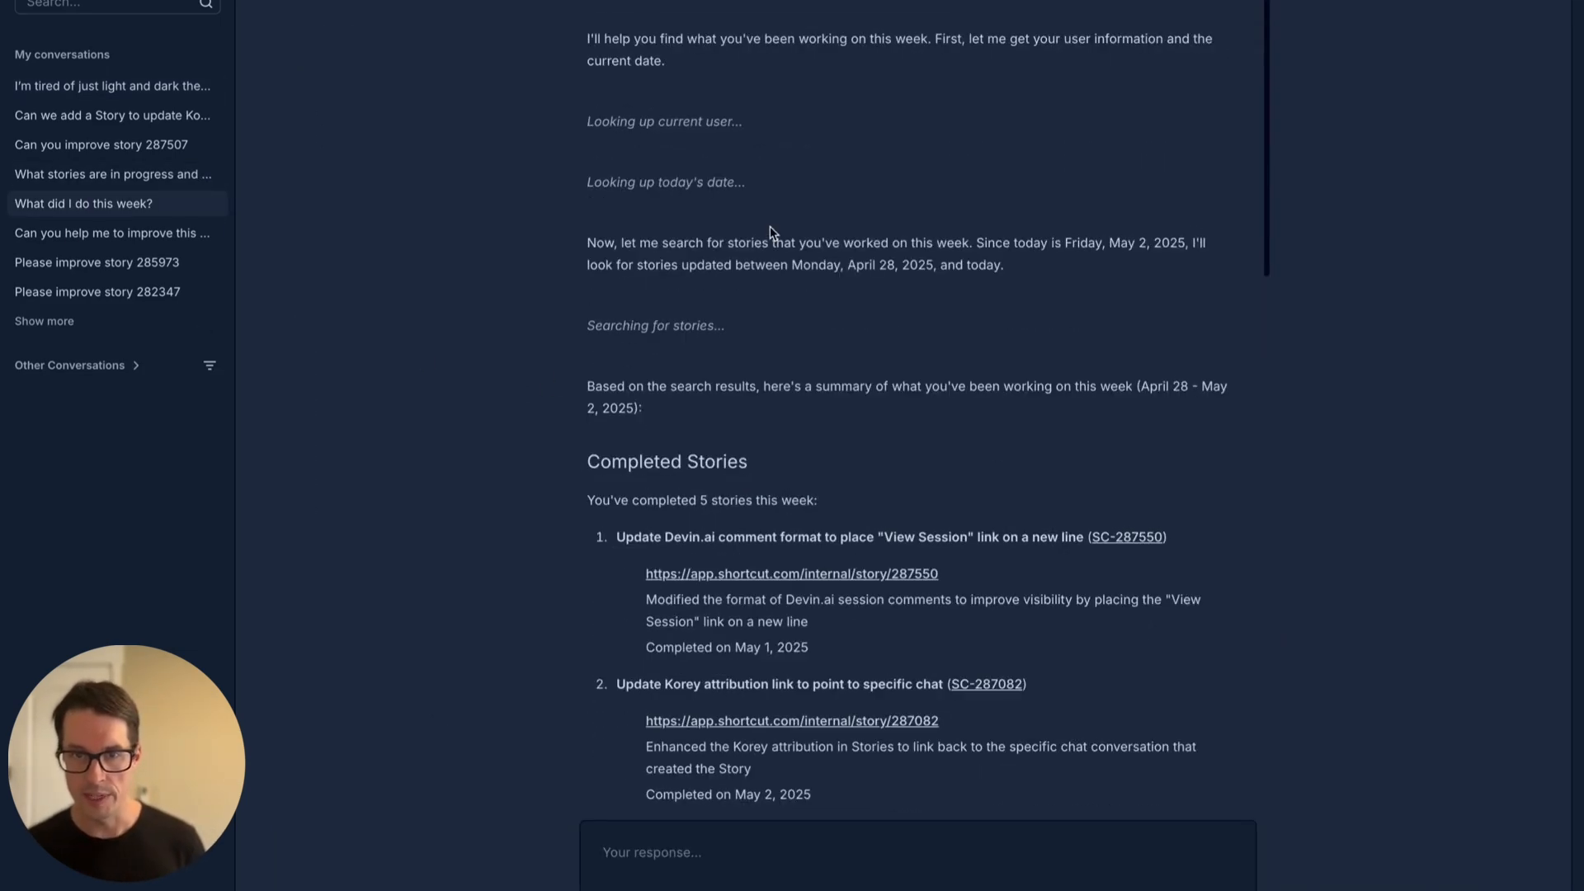
pyautogui.scroll(-3)
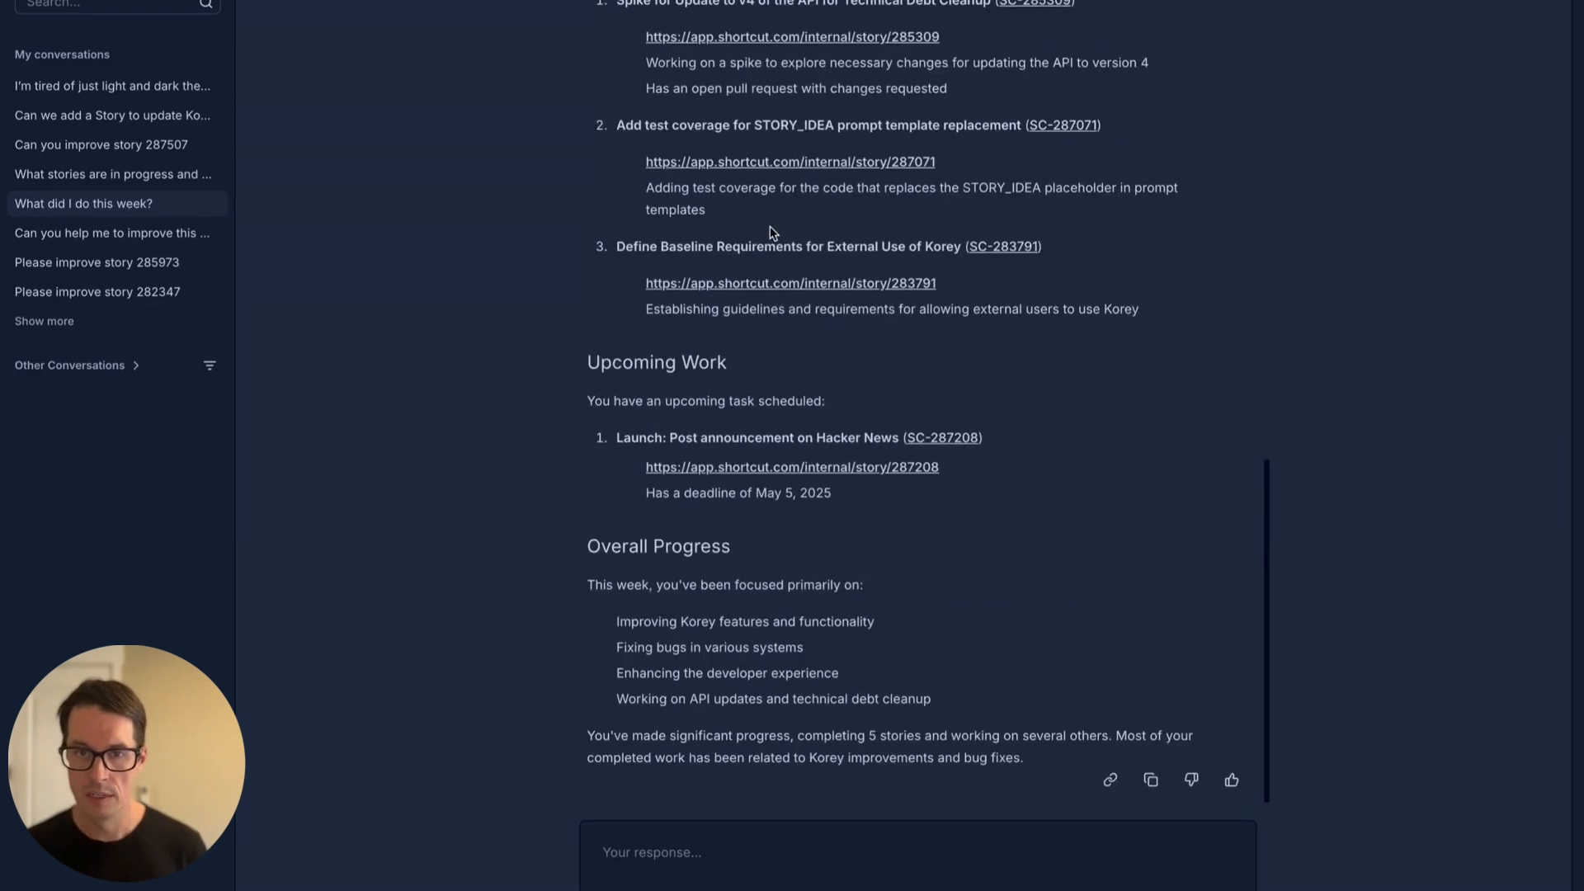
pyautogui.moveTo(370, 171)
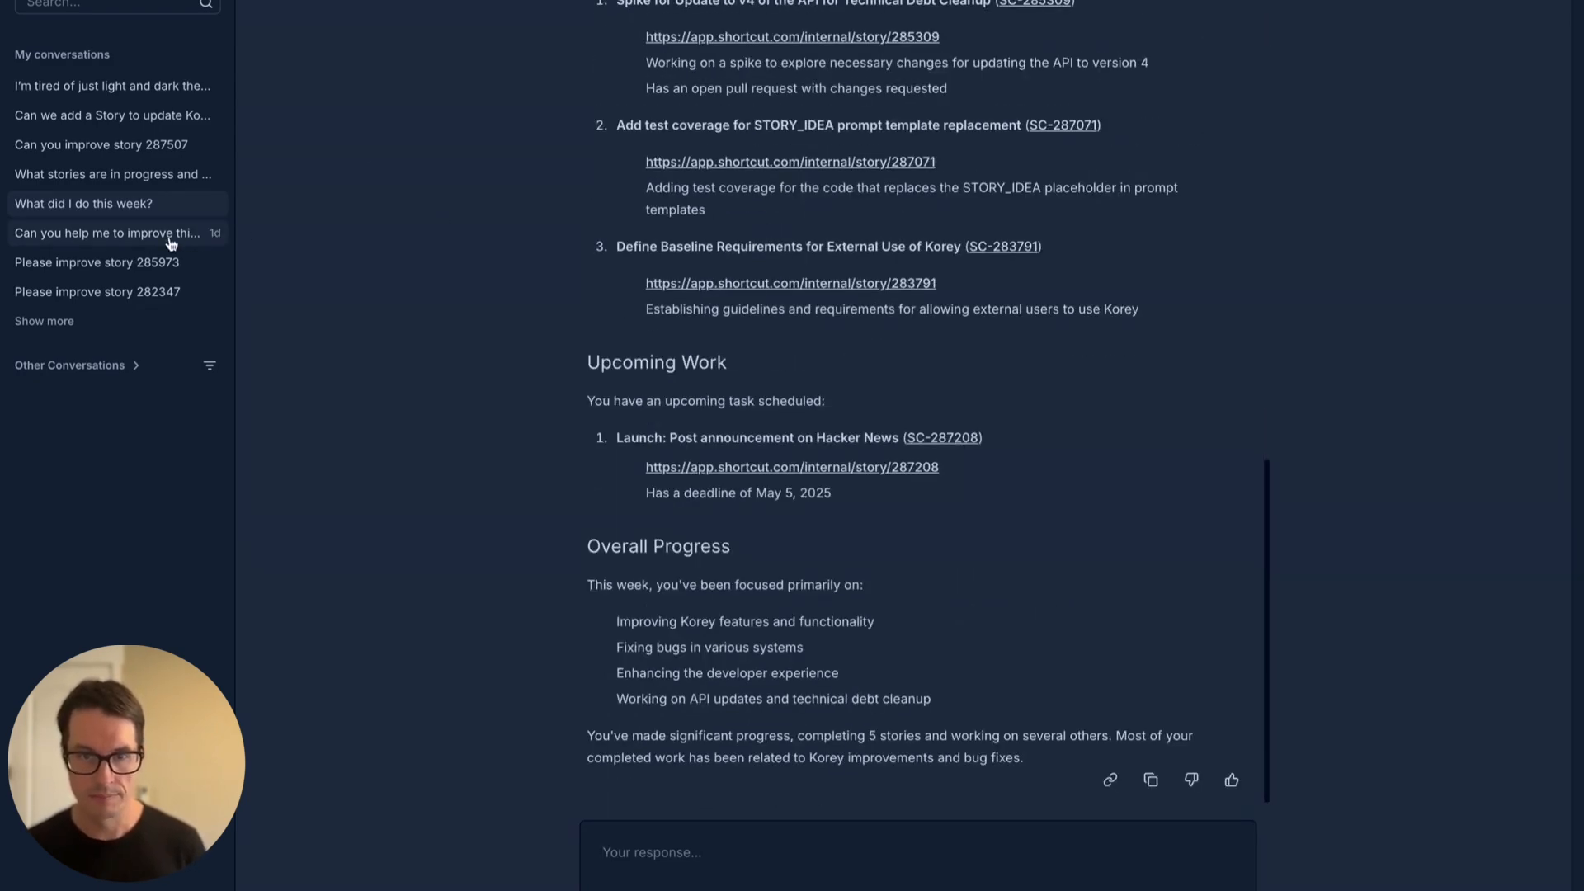
# Open 'Can you improve story 287507' and view the Firefox focus-state story details
pyautogui.click(100, 144)
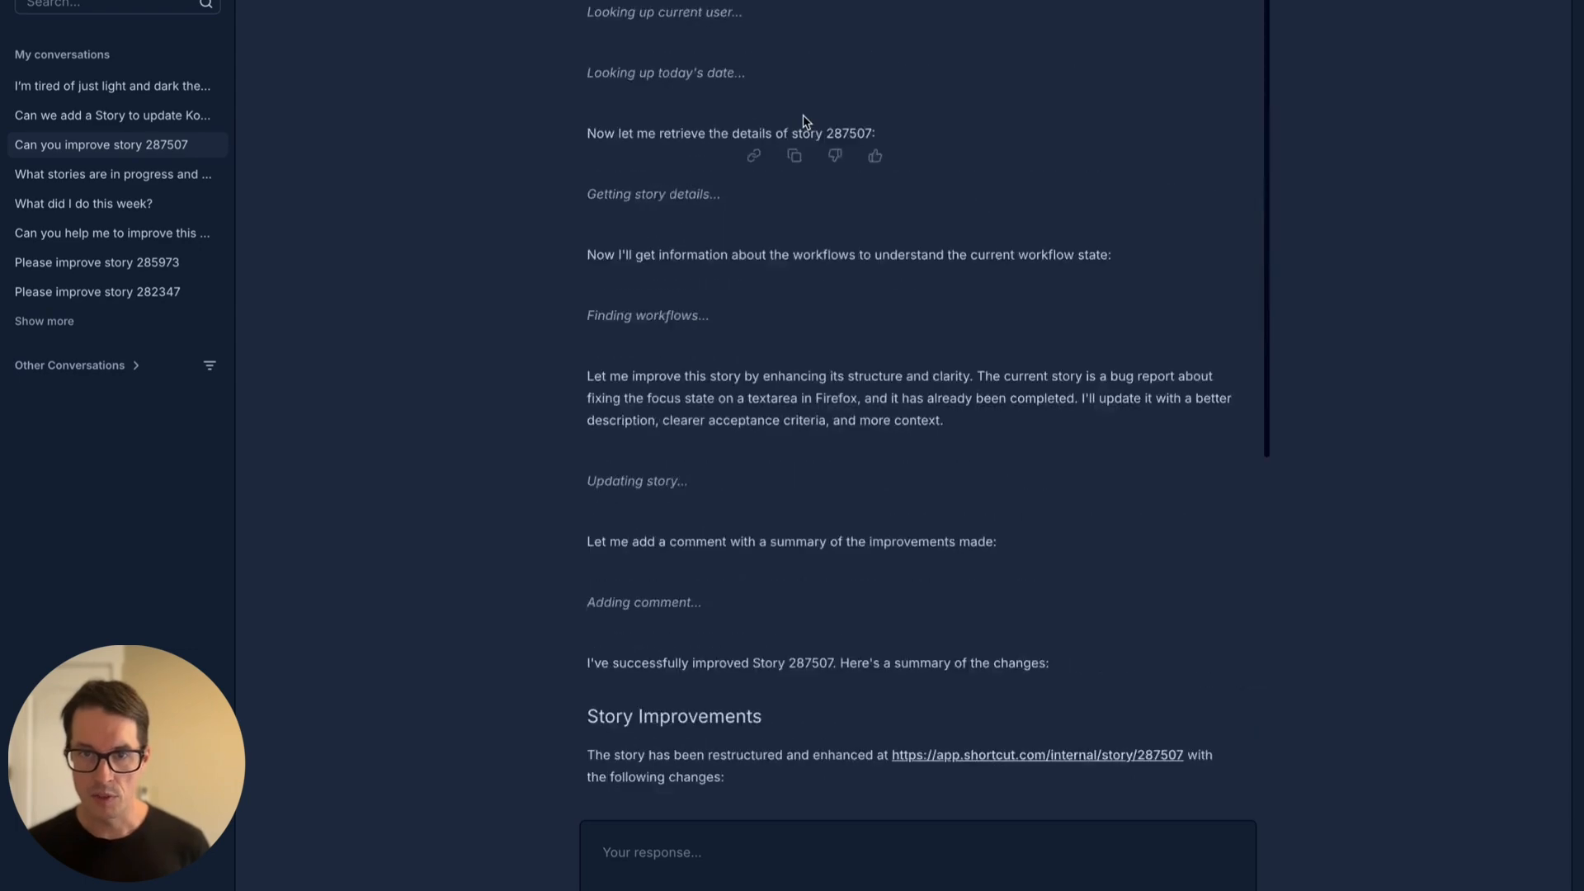
pyautogui.scroll(3)
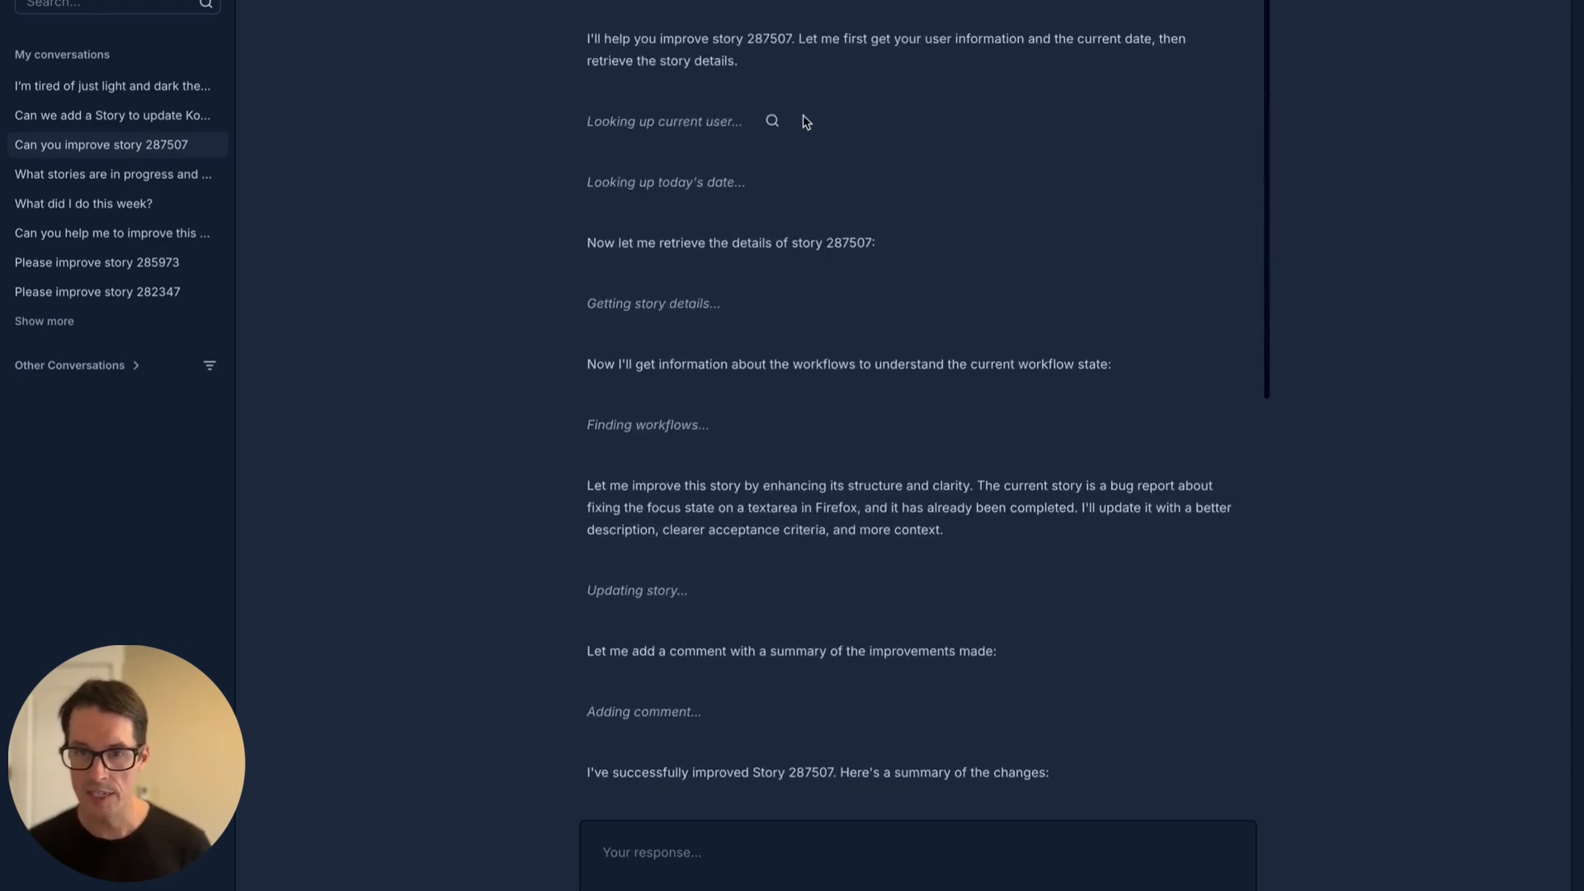
pyautogui.scroll(-3)
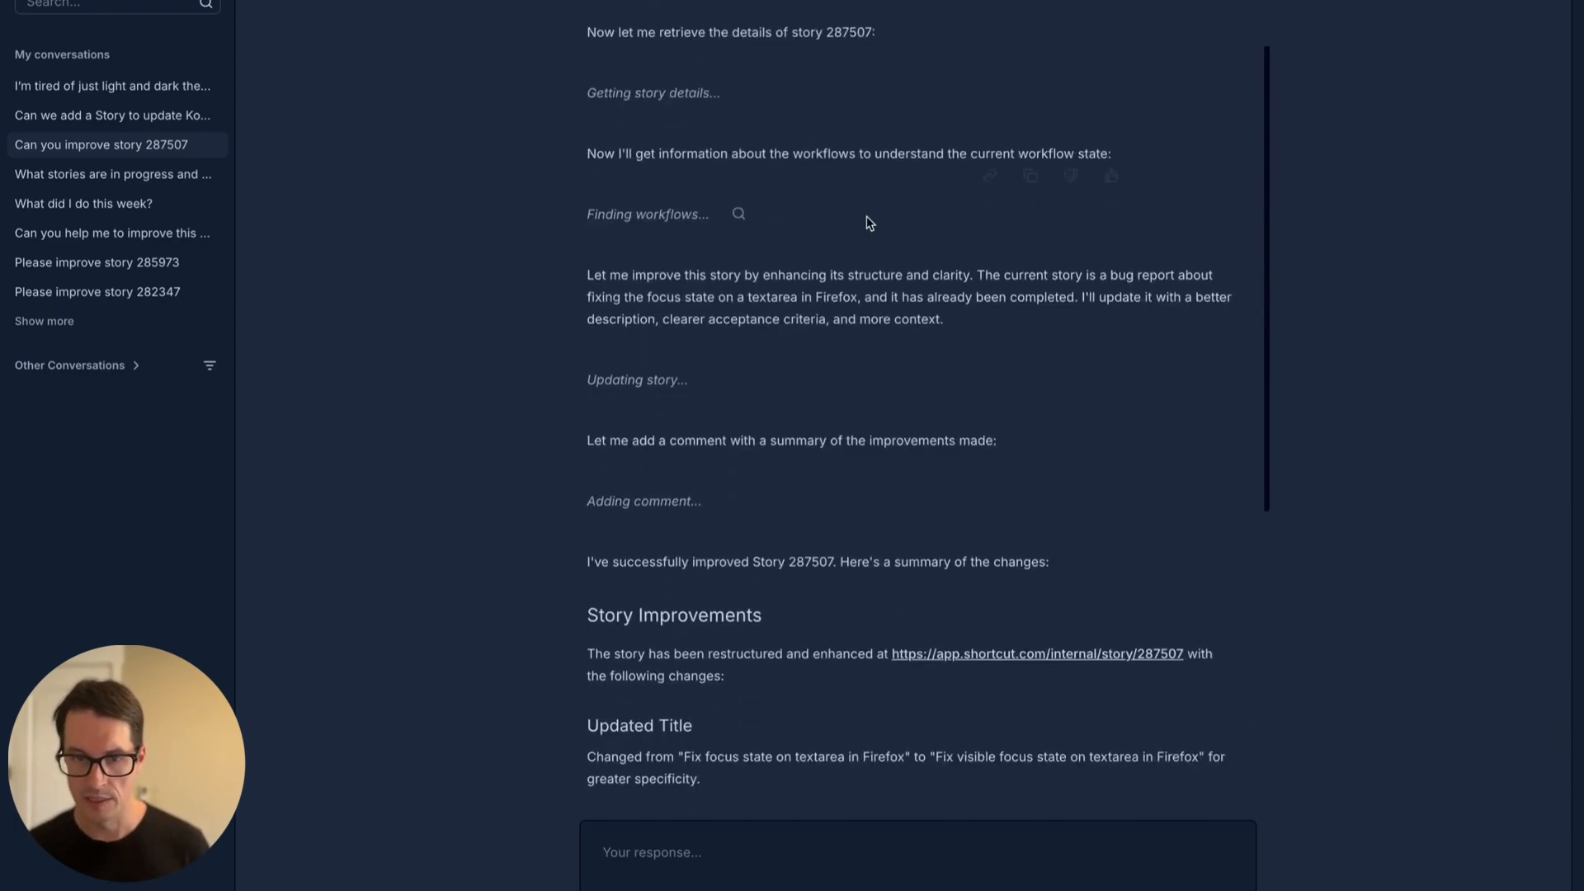
pyautogui.scroll(-3)
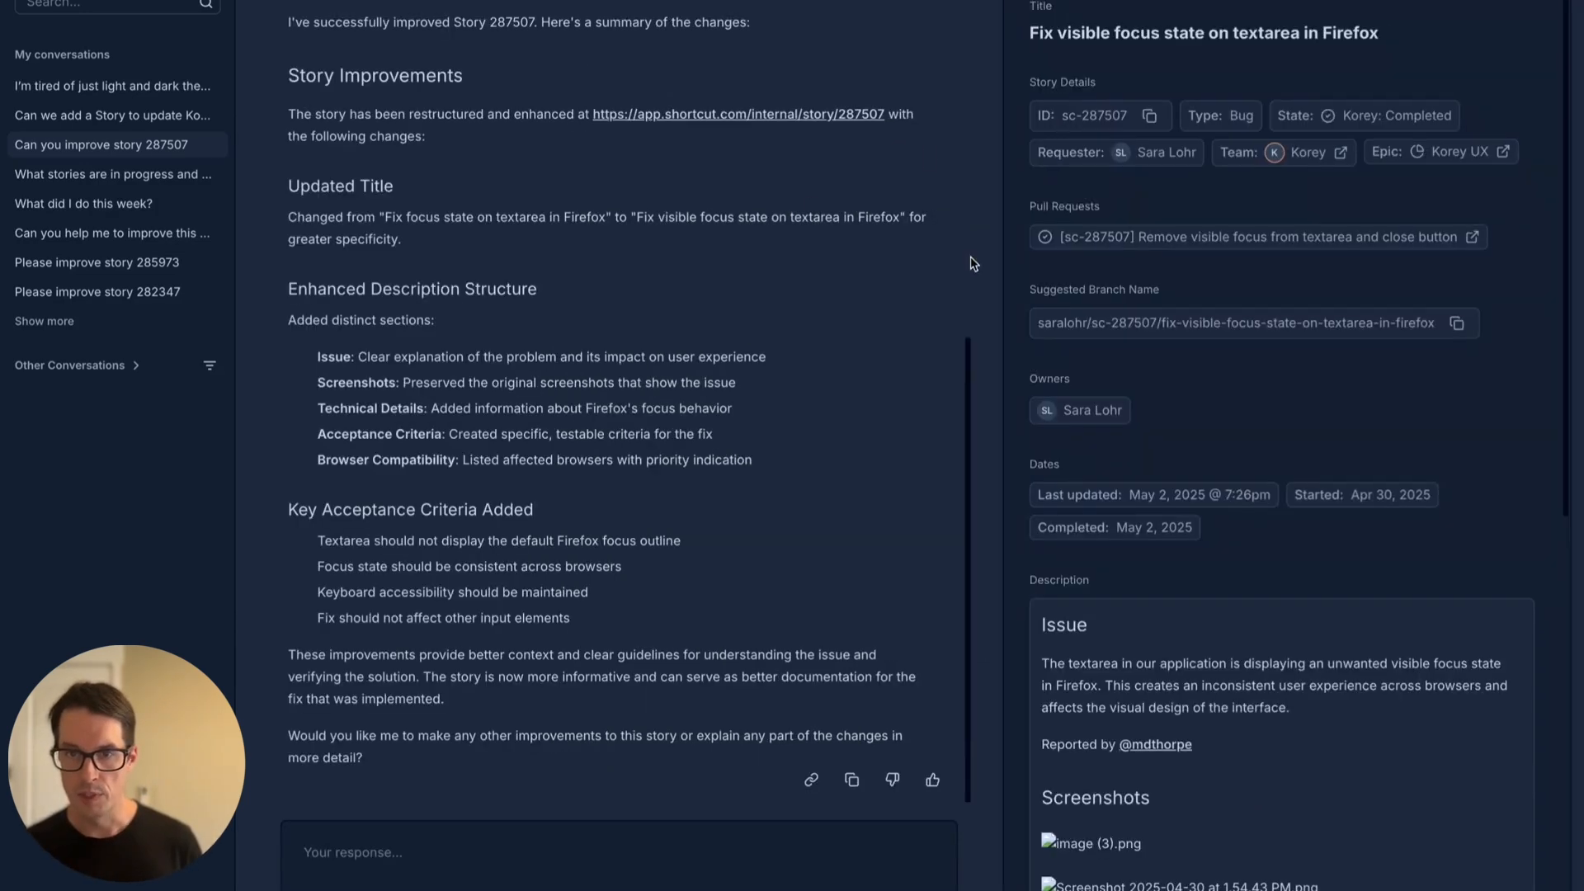
pyautogui.moveTo(921, 279)
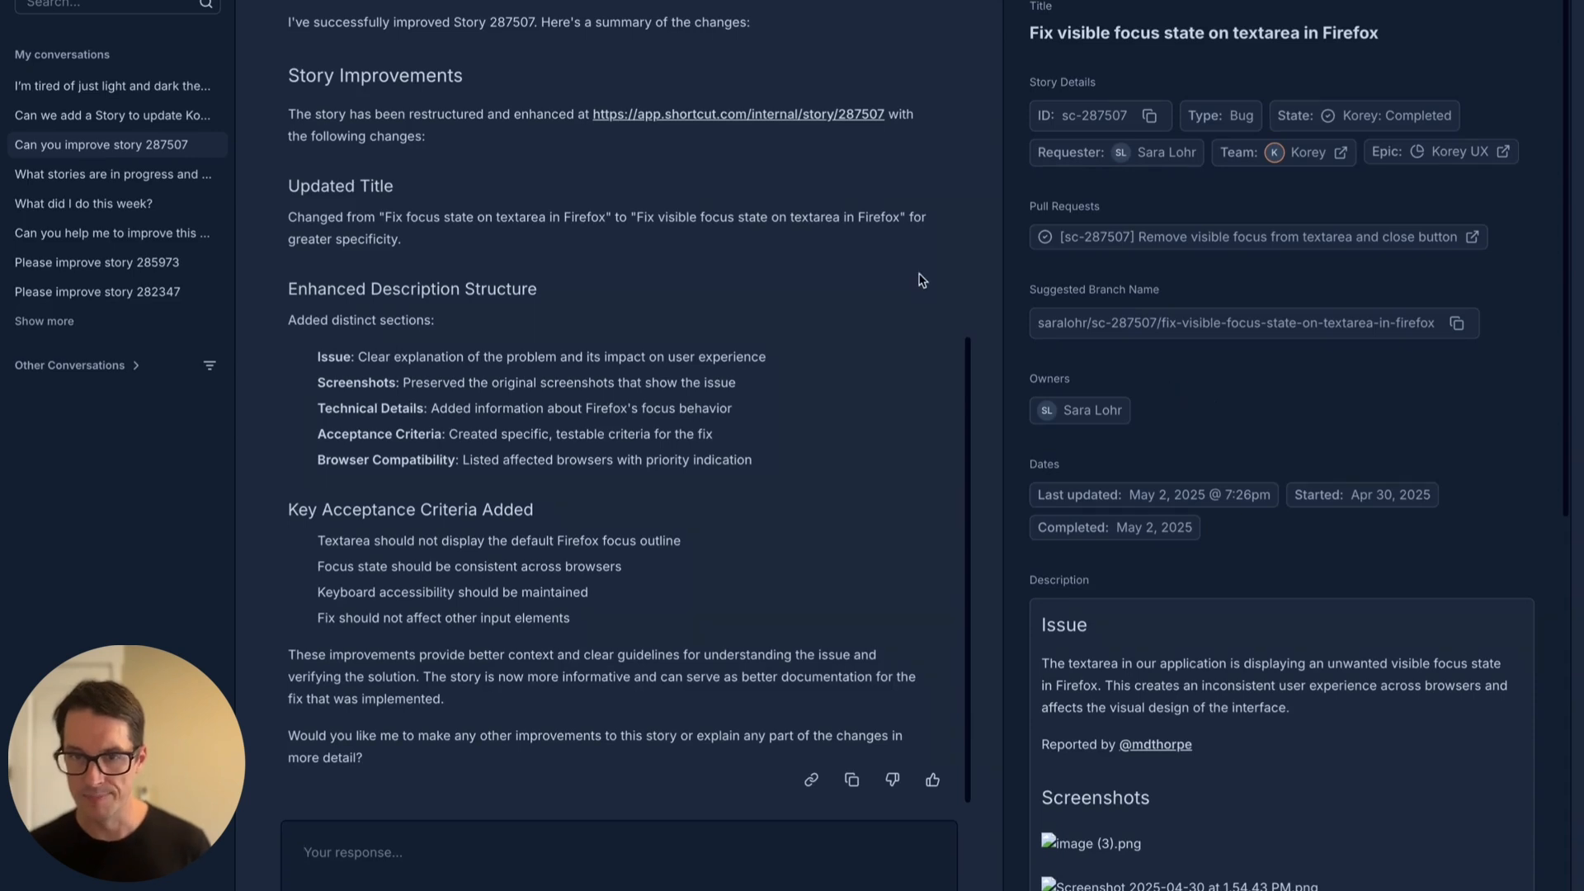
pyautogui.moveTo(926, 339)
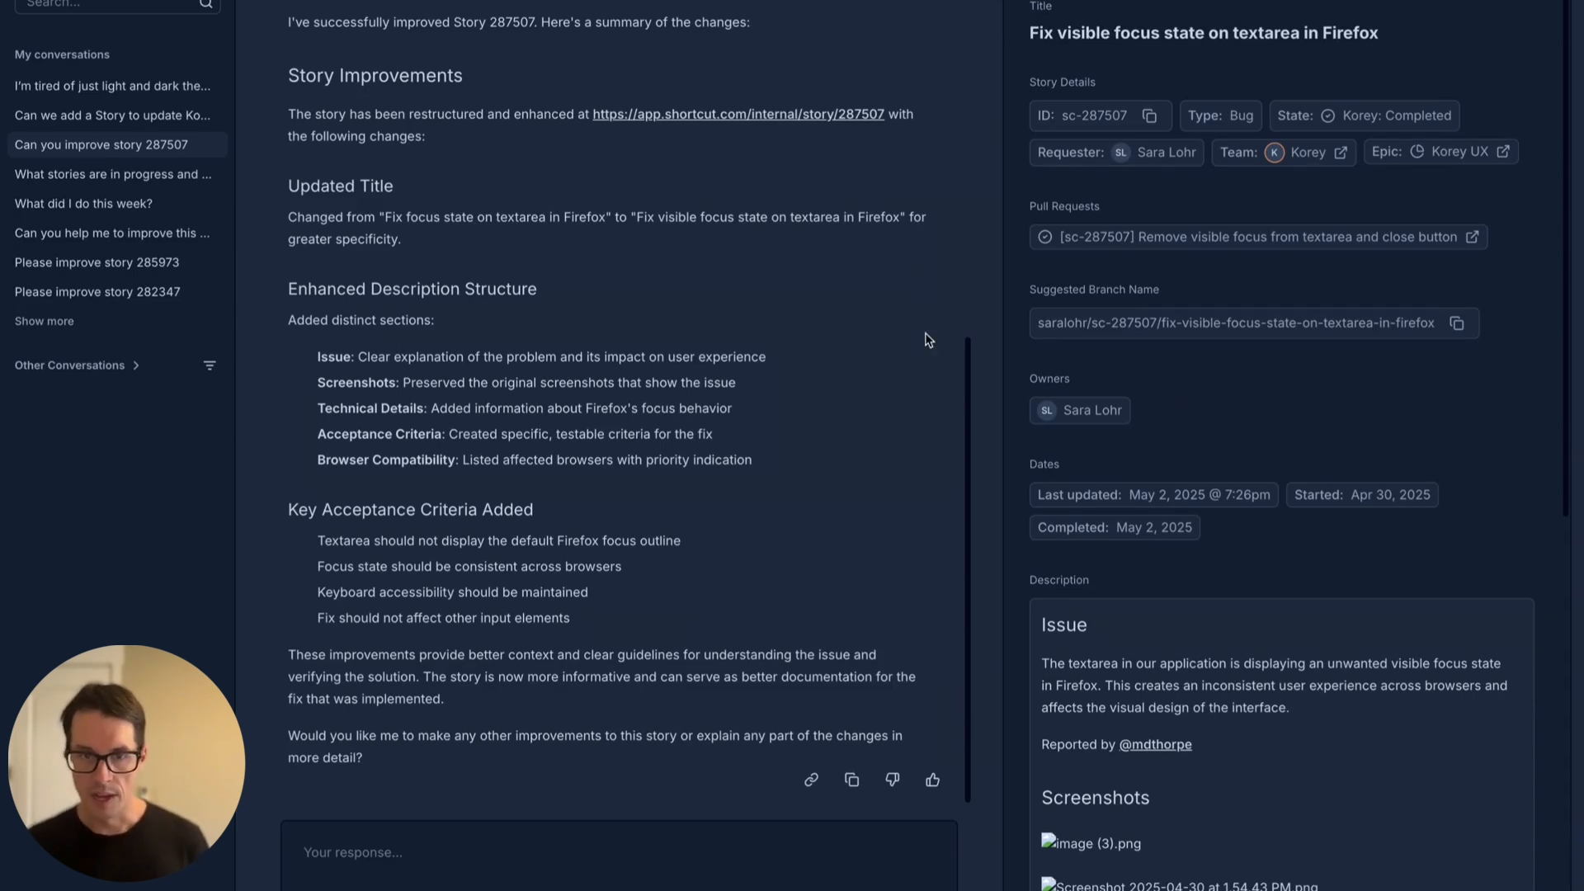